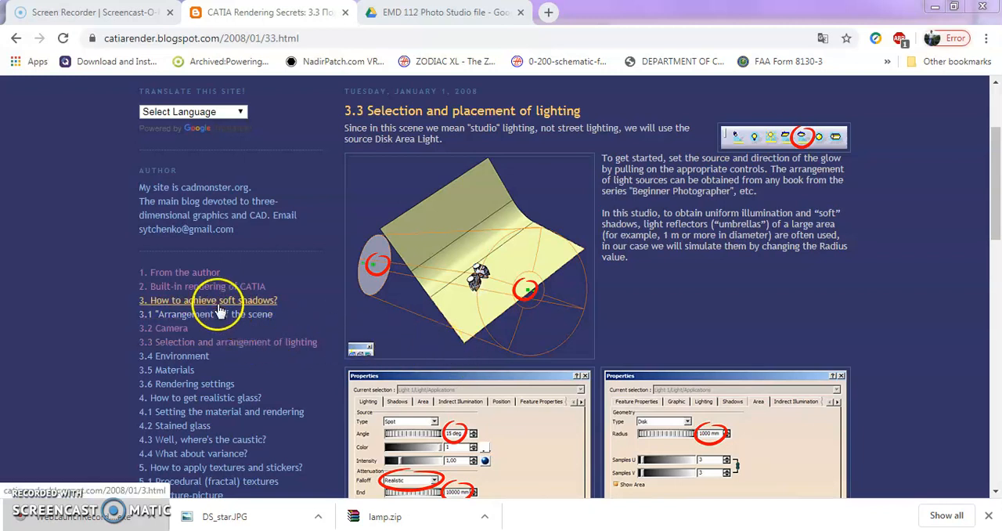
# Step: Open the '3. How to achieve soft shadows?' post and review its Рис. 1–6 comparison renders
pyautogui.click(217, 300)
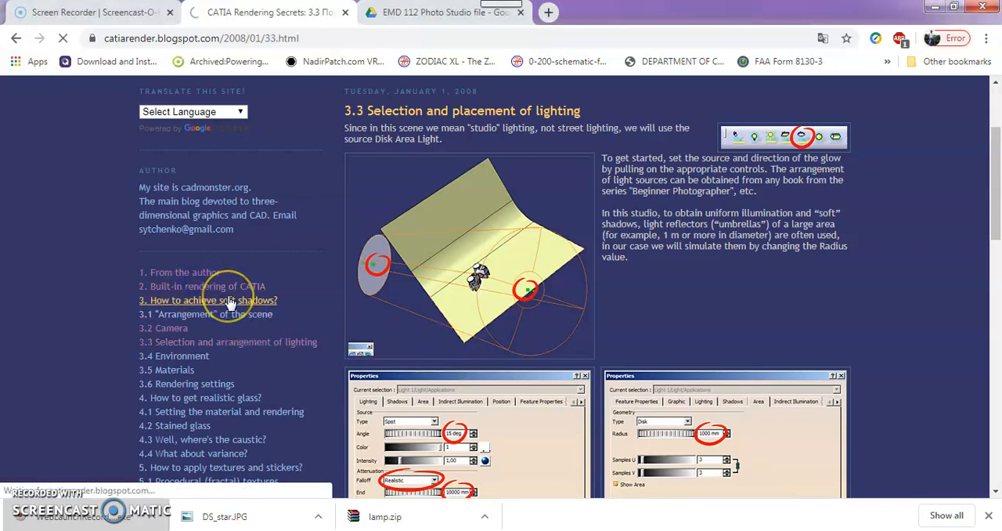
pyautogui.click(208, 286)
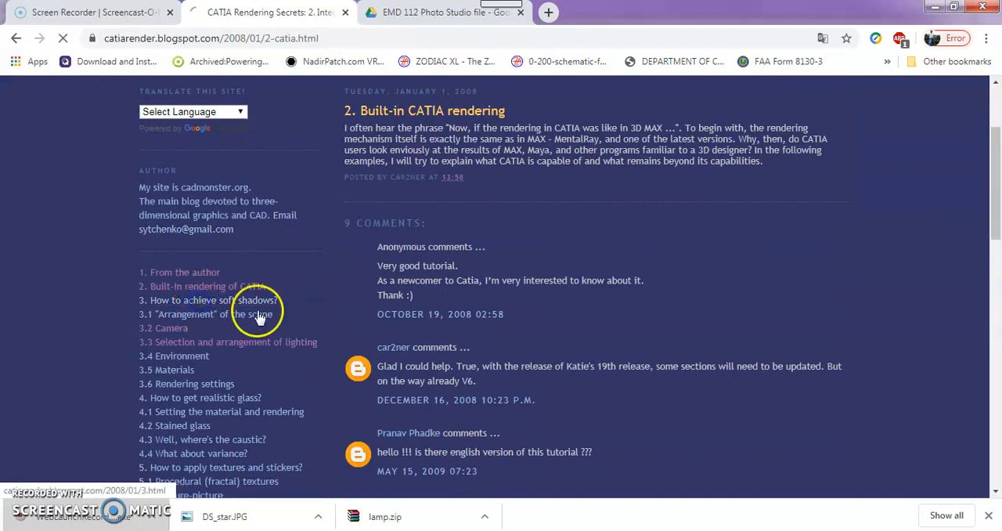
pyautogui.click(202, 299)
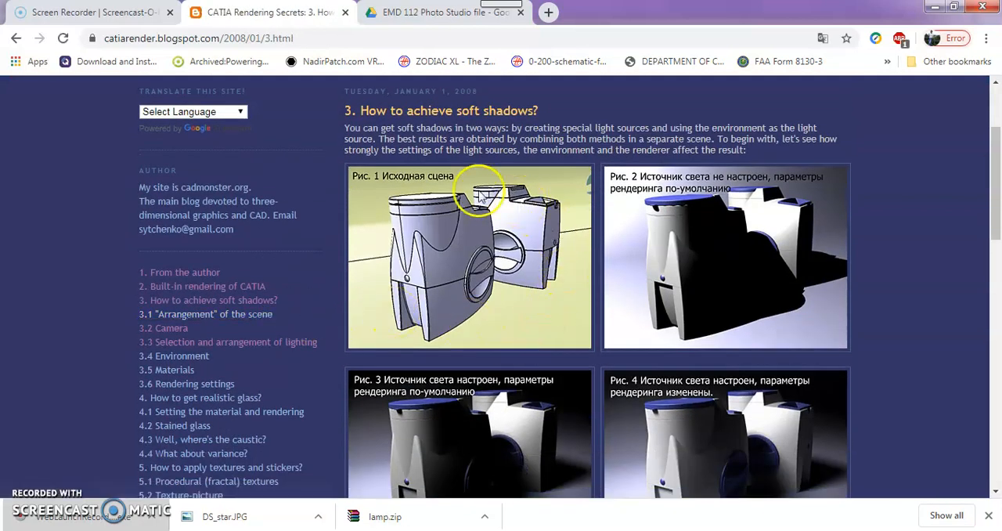
pyautogui.moveTo(458, 344)
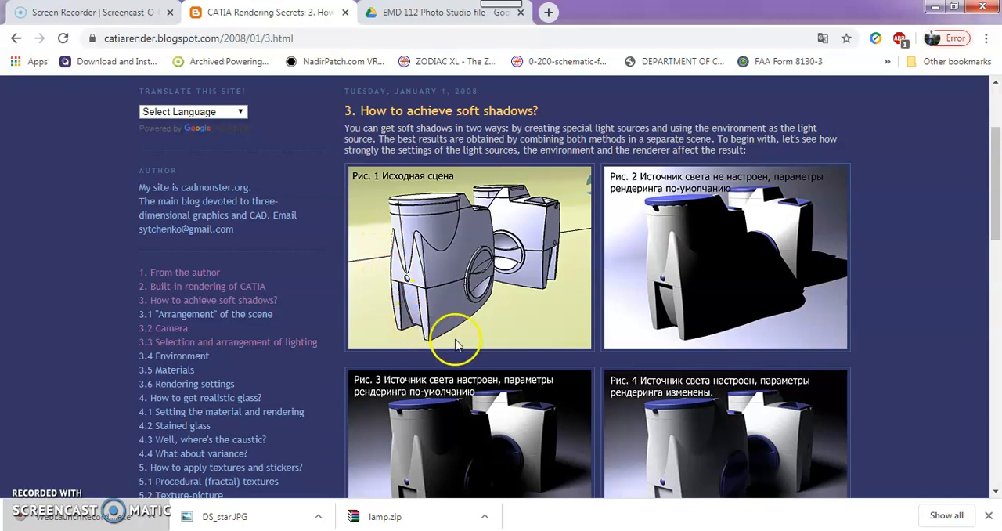
pyautogui.scroll(-3)
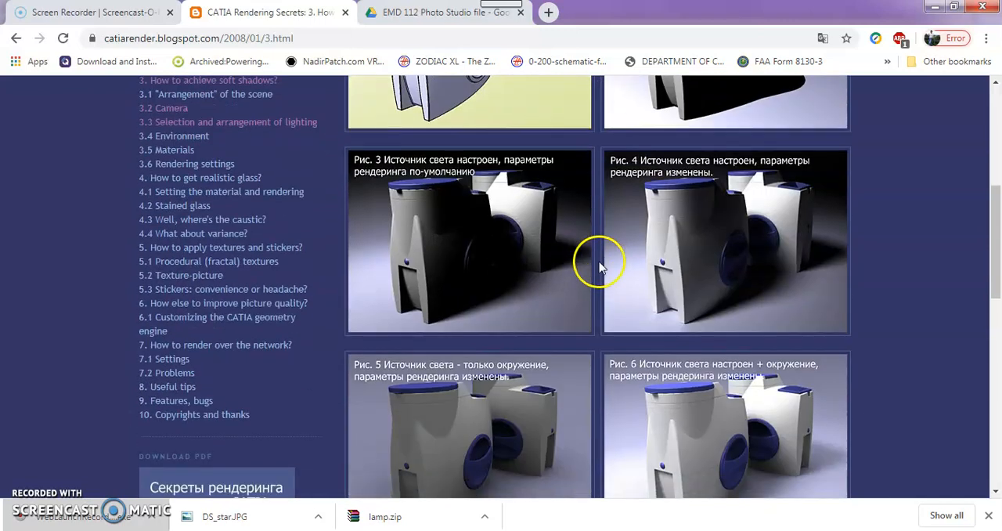
pyautogui.scroll(-3)
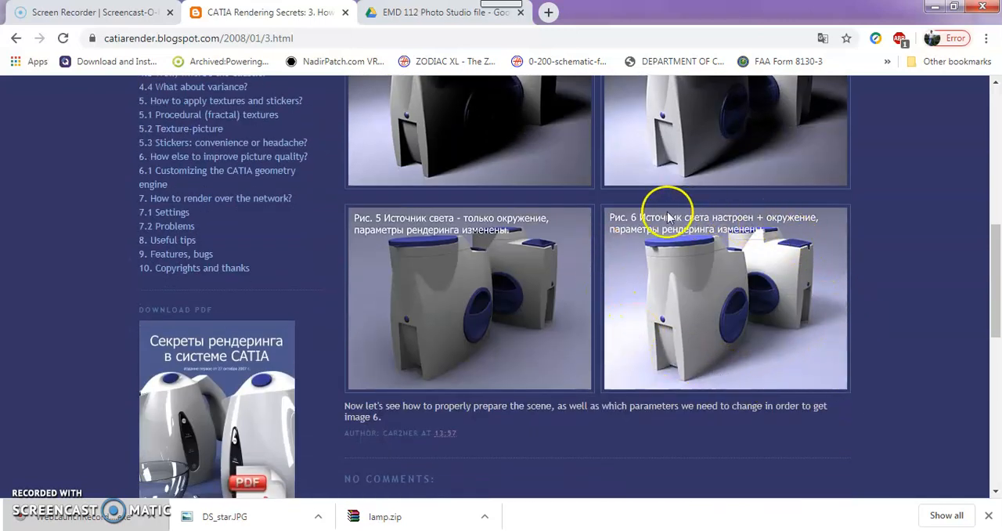
pyautogui.moveTo(708, 384)
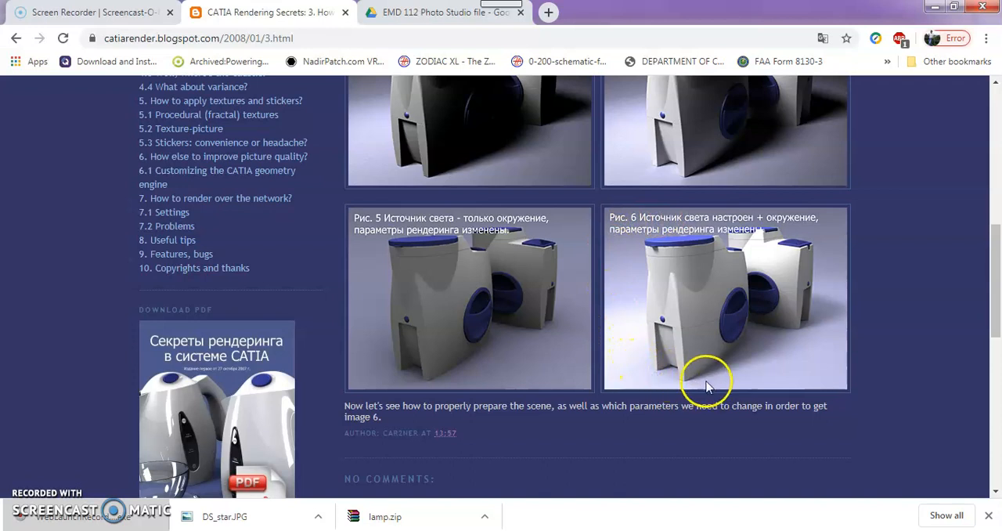
pyautogui.moveTo(658, 272)
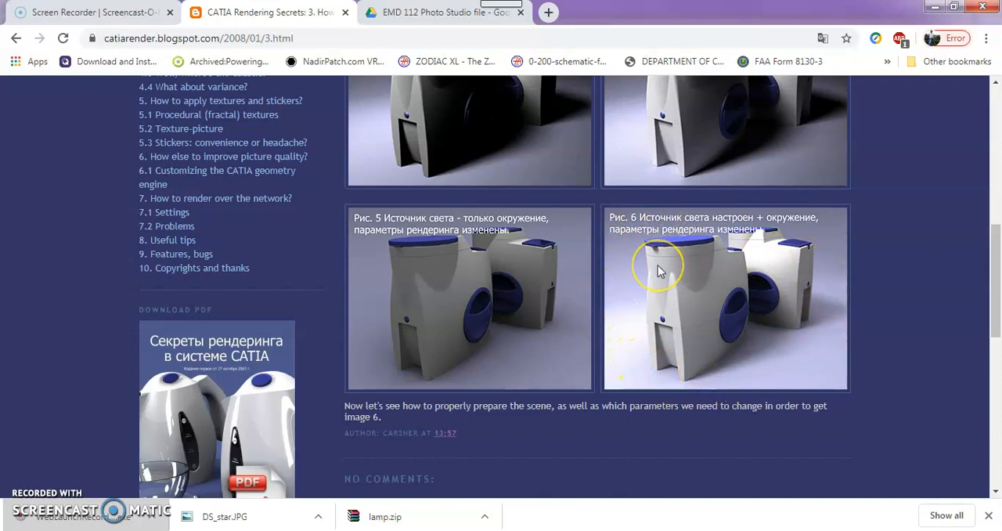
pyautogui.moveTo(613, 264)
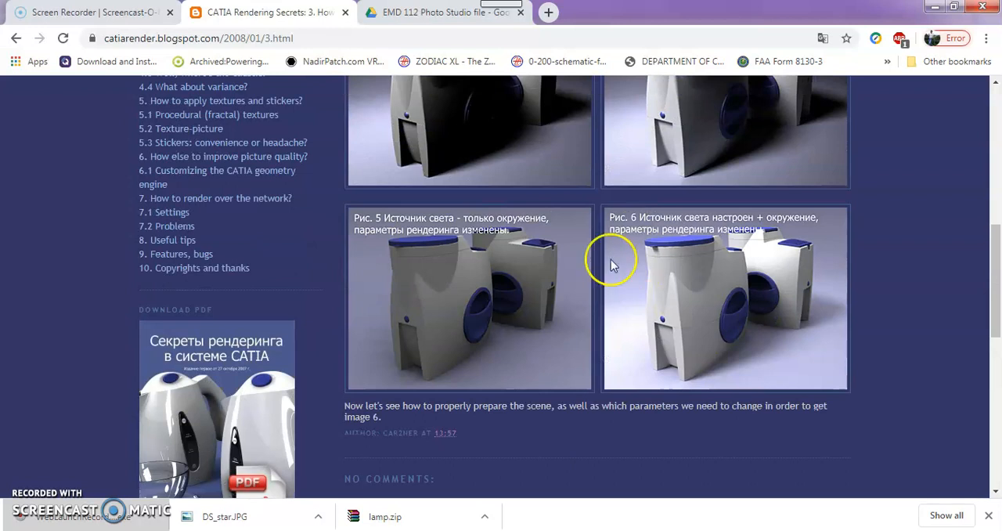
pyautogui.moveTo(548, 287)
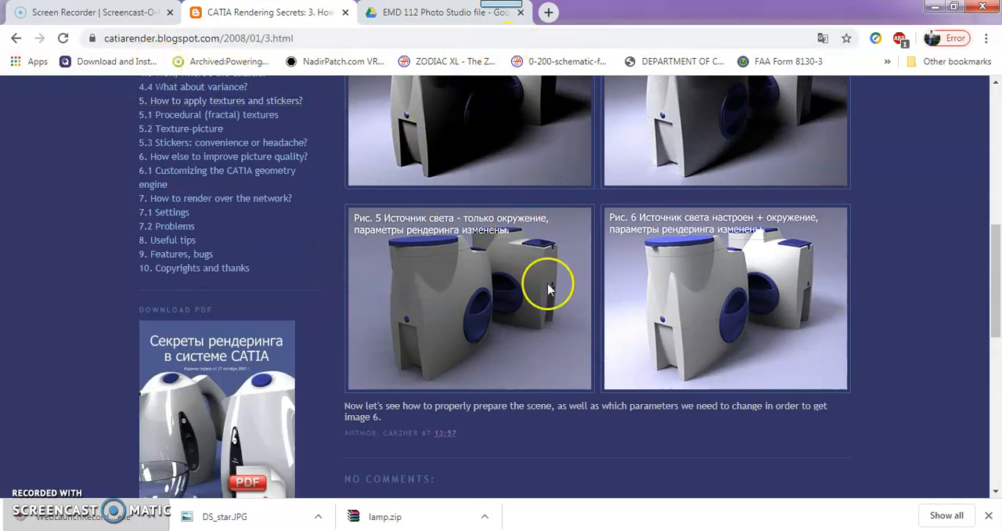
pyautogui.scroll(3)
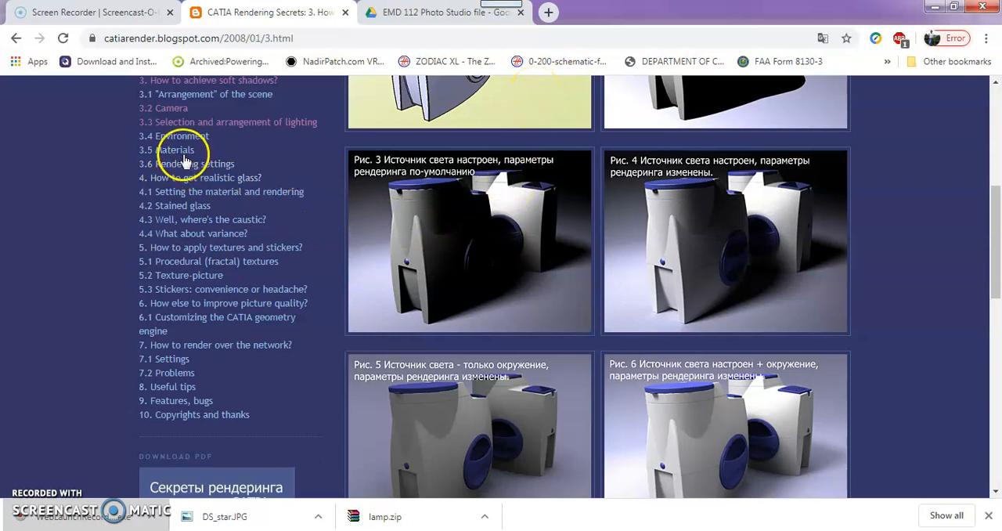
pyautogui.scroll(3)
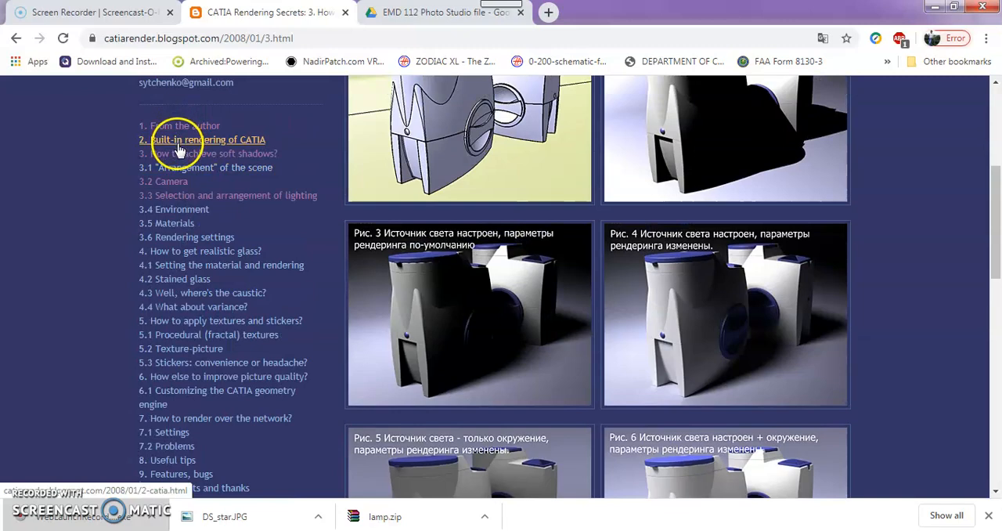
# Step: Open the '3.1 Arrangement of the scene' post and scroll to the studio backdrop assembly
pyautogui.click(208, 138)
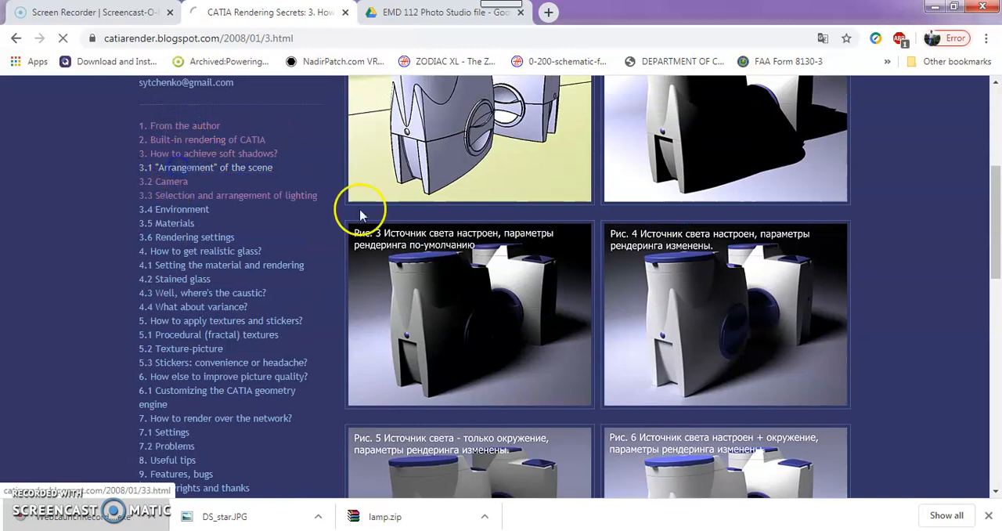
pyautogui.click(205, 167)
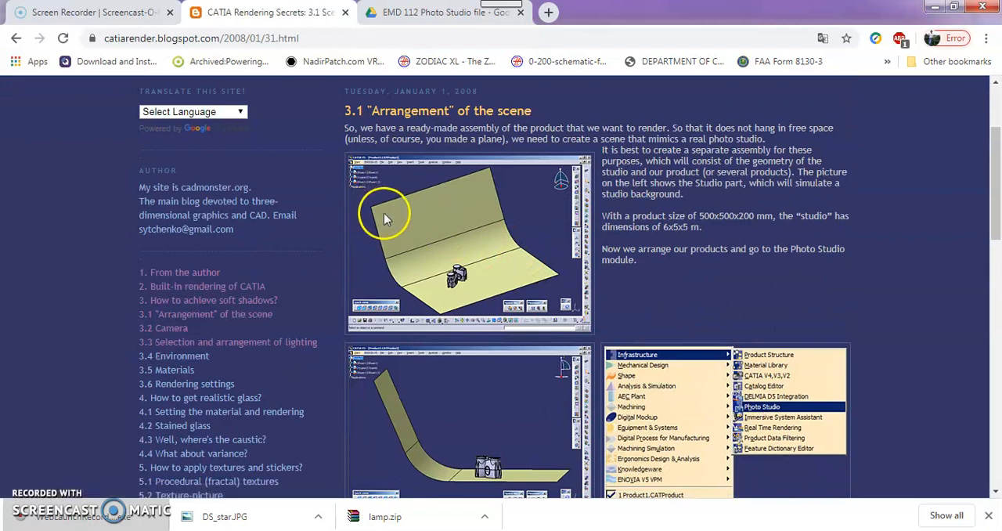
pyautogui.moveTo(426, 296)
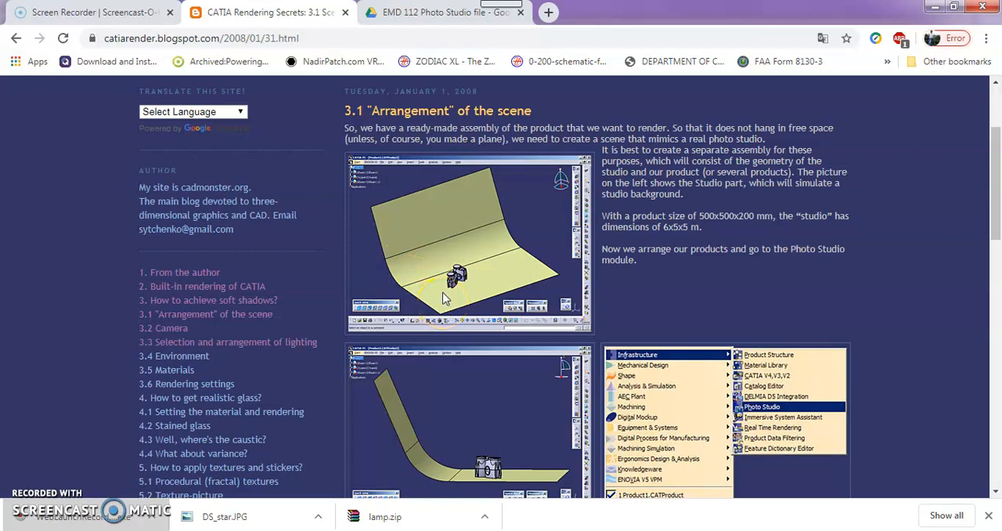
pyautogui.scroll(-3)
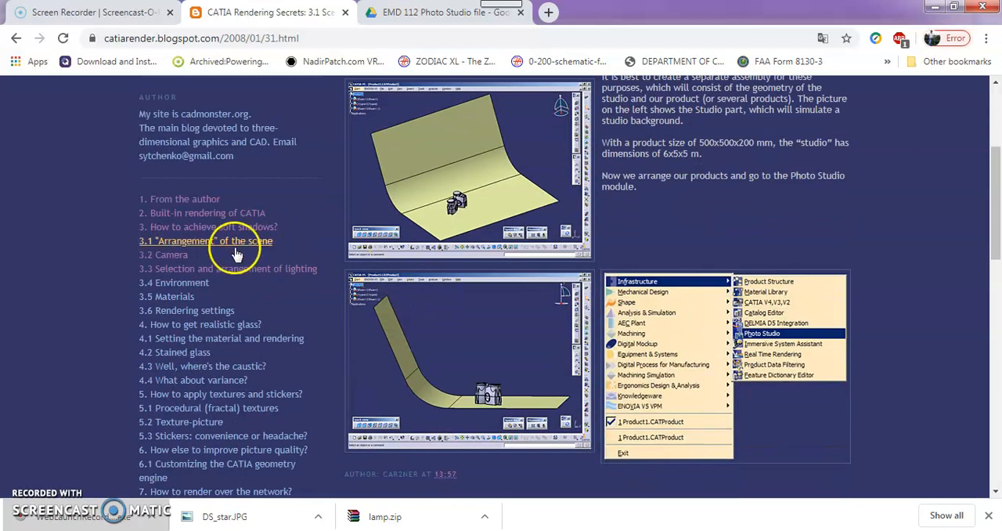
# Step: Open the '3.4 Environment' post and scroll to the earth-and-sky environment sphere illustration
pyautogui.click(205, 241)
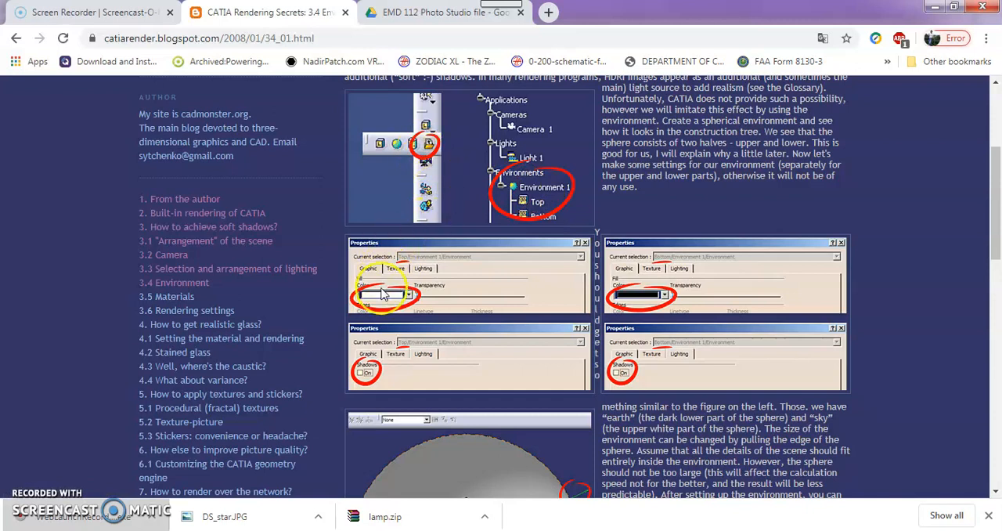
pyautogui.scroll(-3)
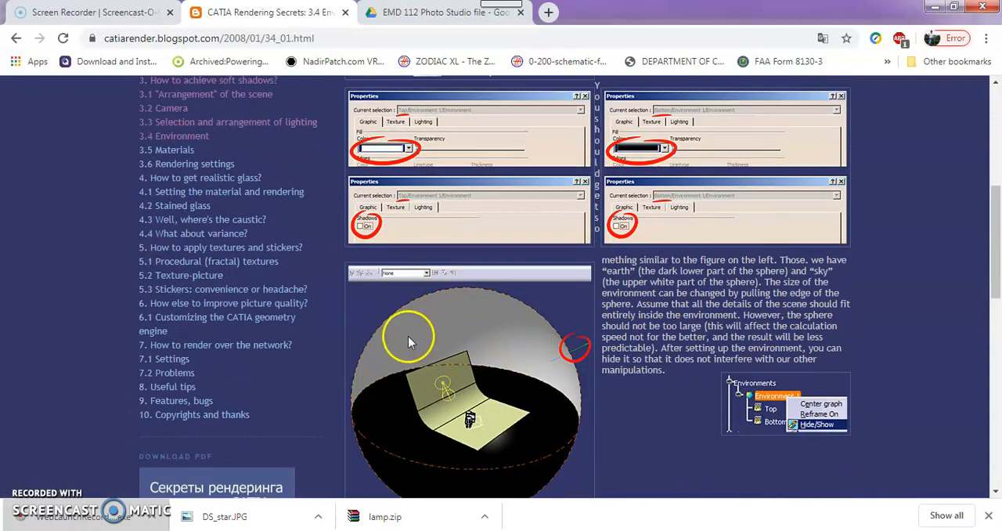
pyautogui.scroll(-3)
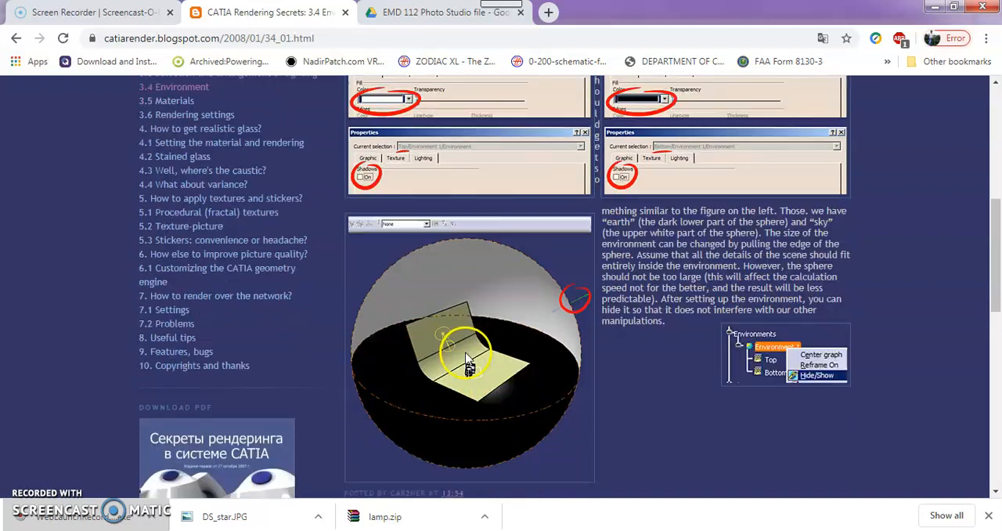
pyautogui.scroll(-3)
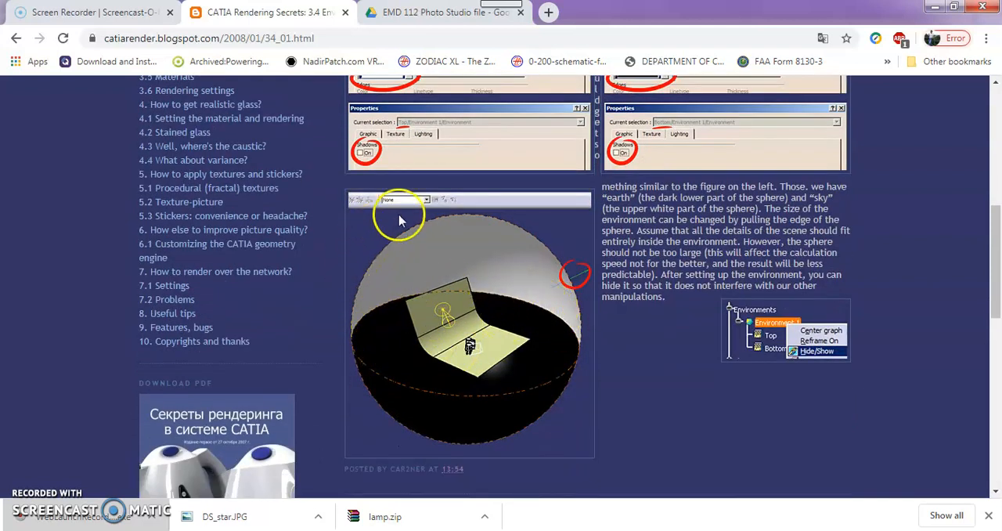
pyautogui.moveTo(351, 374)
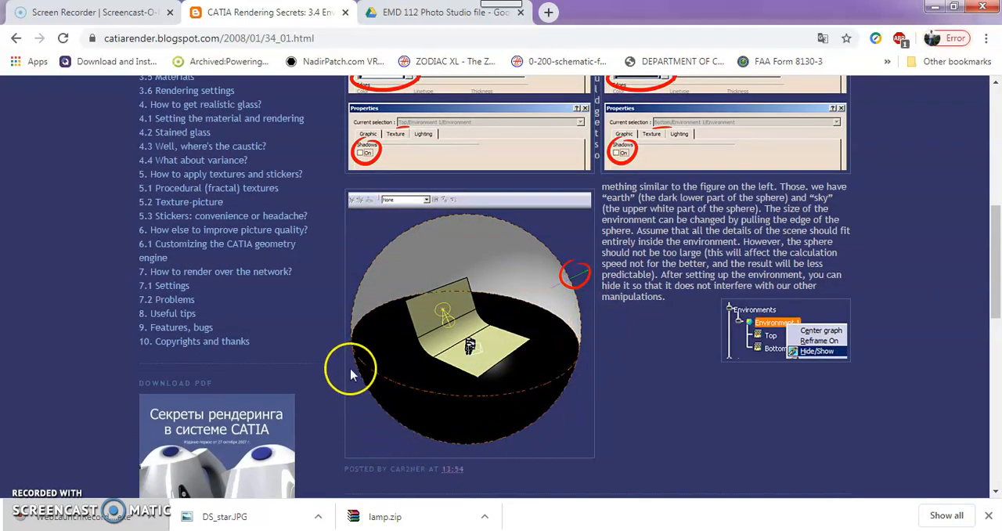
pyautogui.moveTo(390, 315)
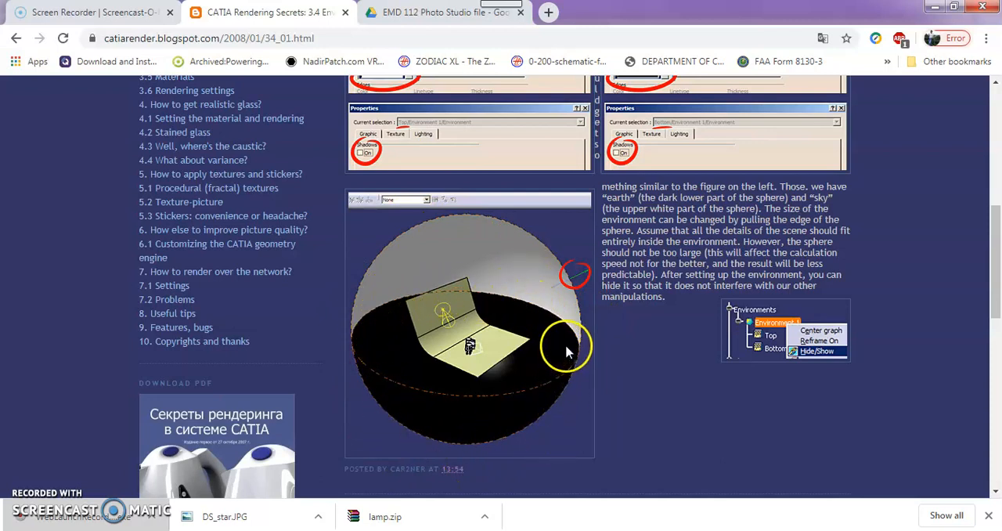
pyautogui.moveTo(478, 302)
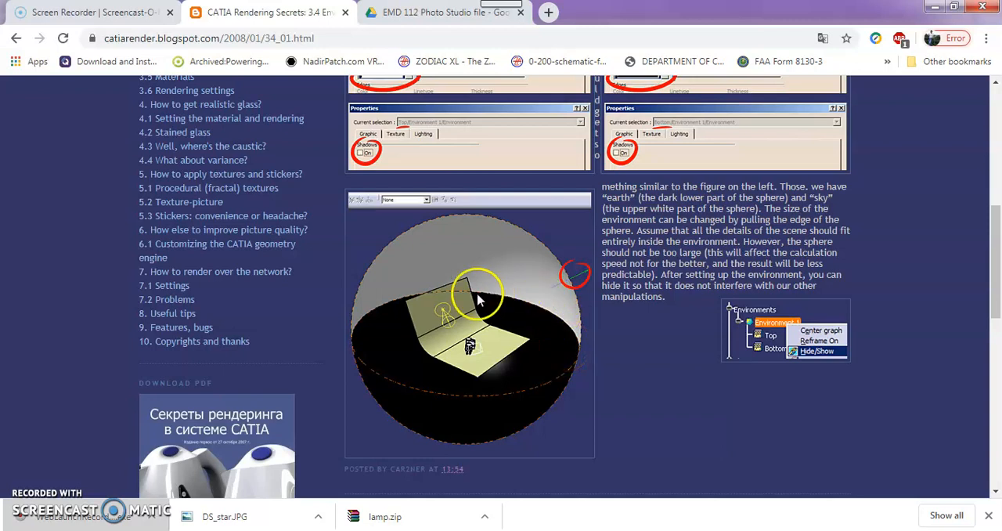
pyautogui.moveTo(607, 329)
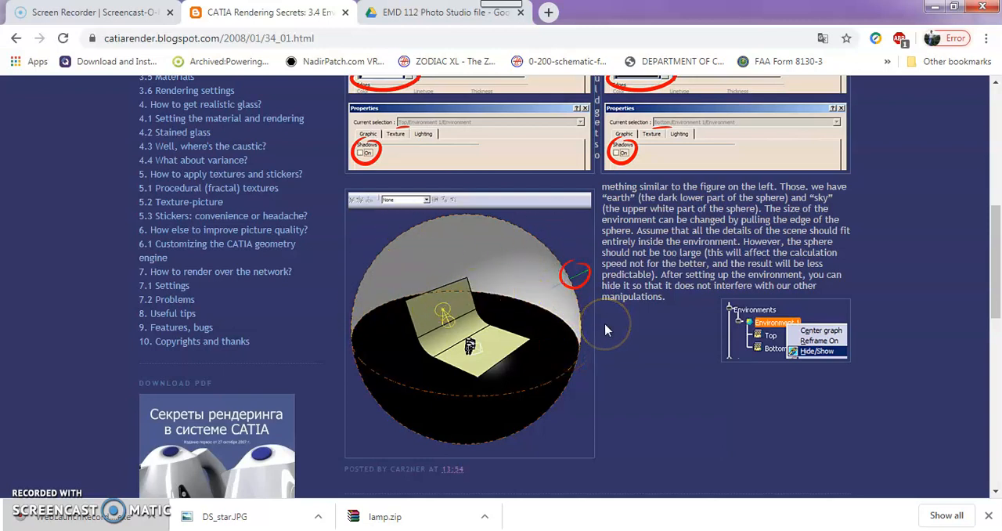
pyautogui.moveTo(578, 324)
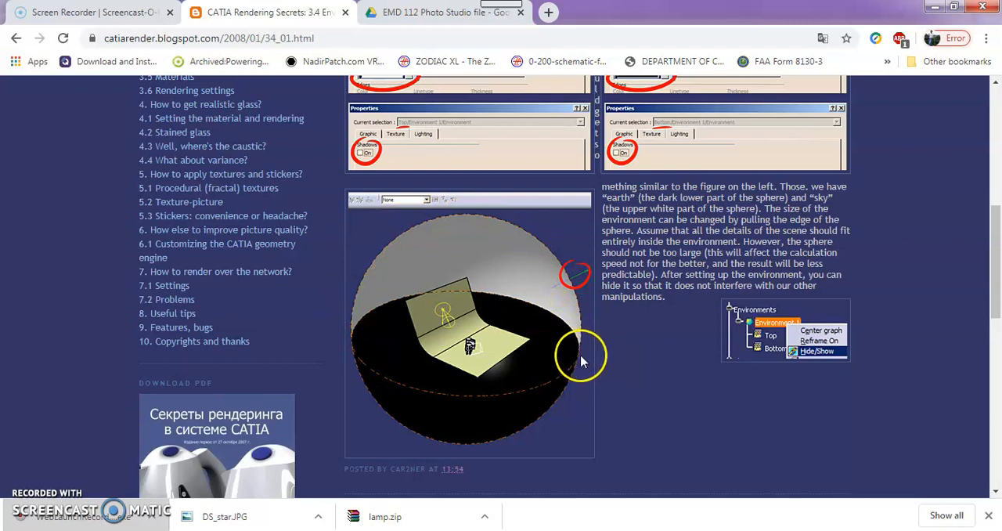
pyautogui.moveTo(493, 341)
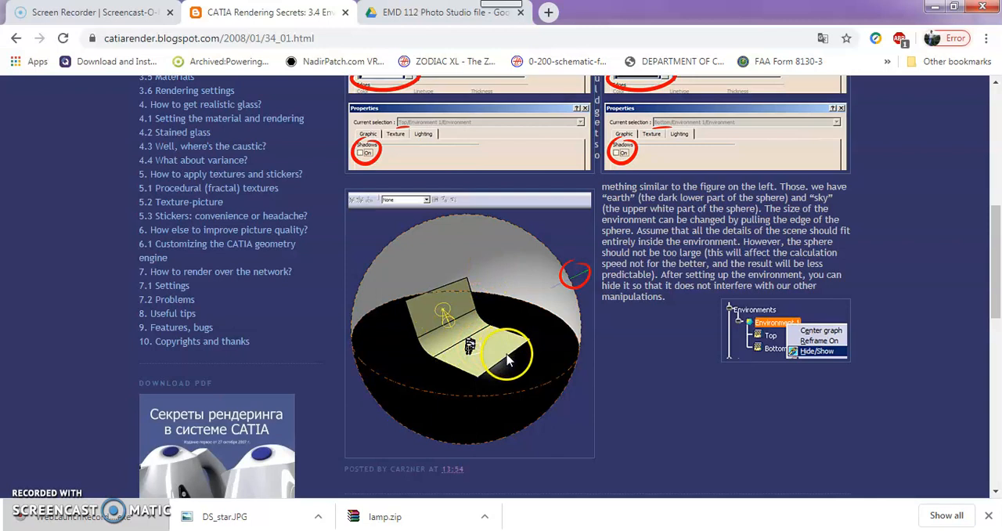
pyautogui.scroll(3)
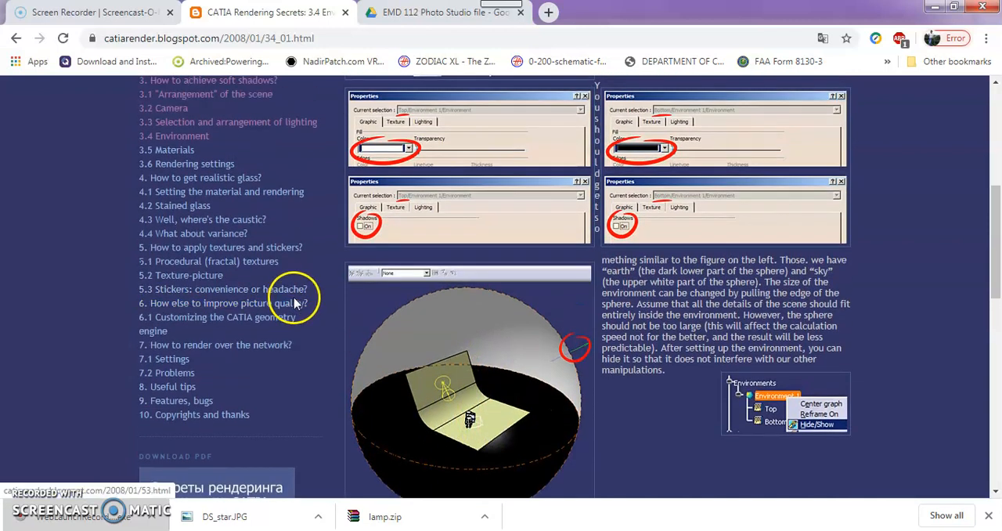
pyautogui.moveTo(336, 335)
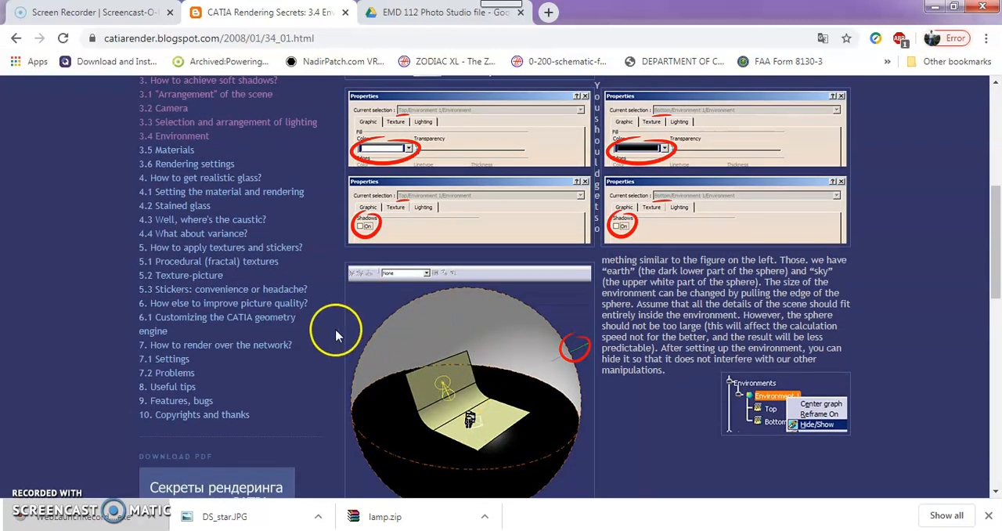
pyautogui.click(186, 164)
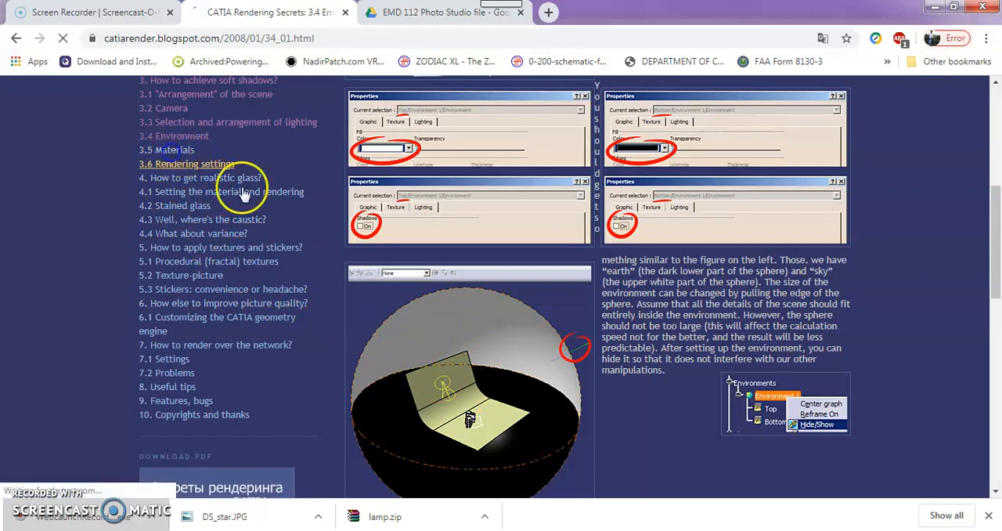
pyautogui.click(187, 164)
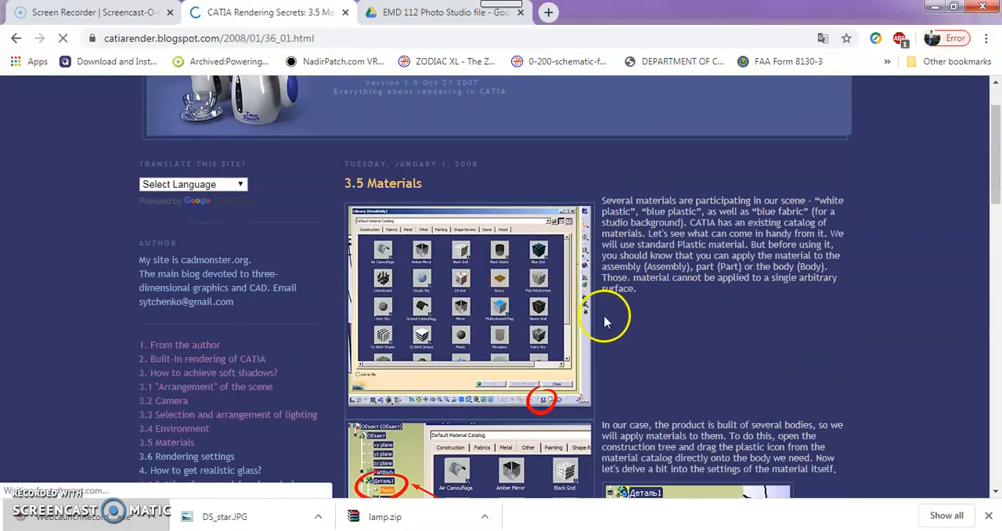
pyautogui.scroll(-3)
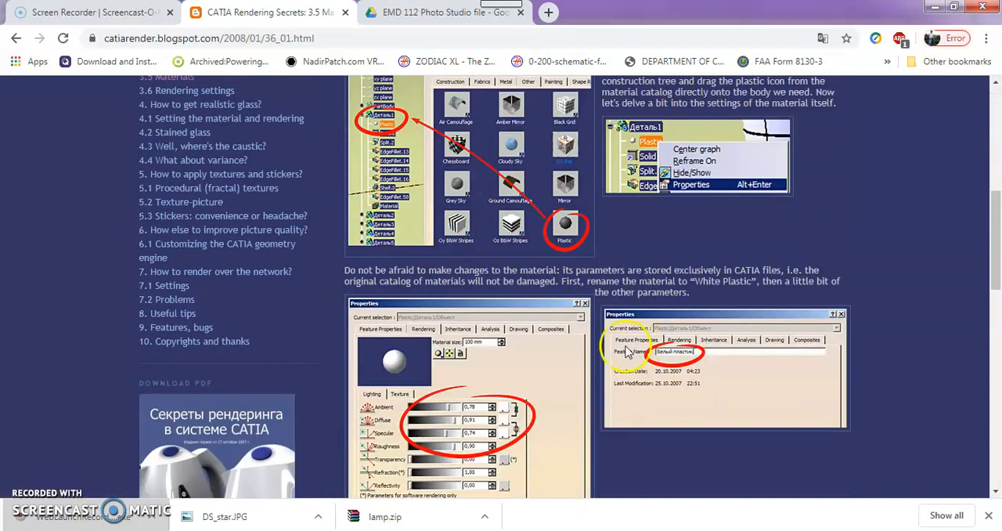
pyautogui.scroll(-3)
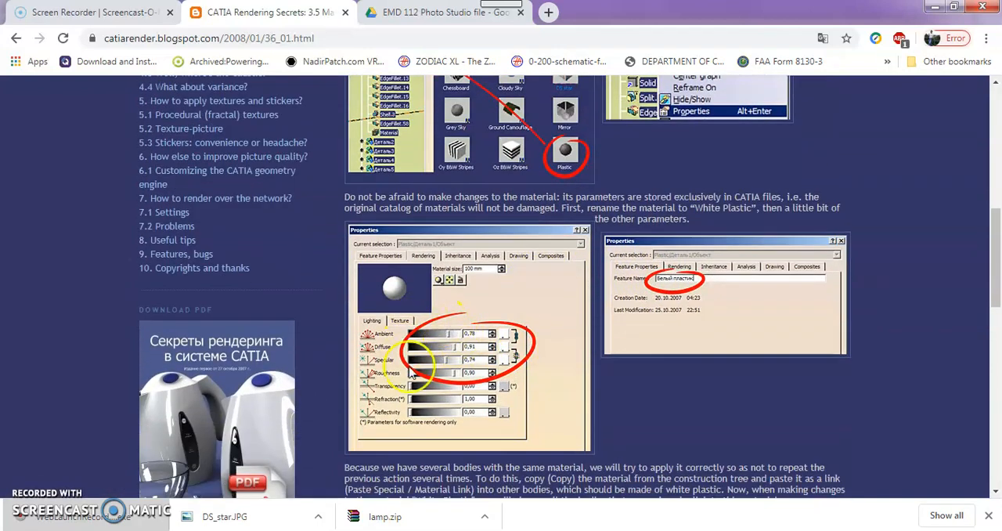
pyautogui.moveTo(356, 333)
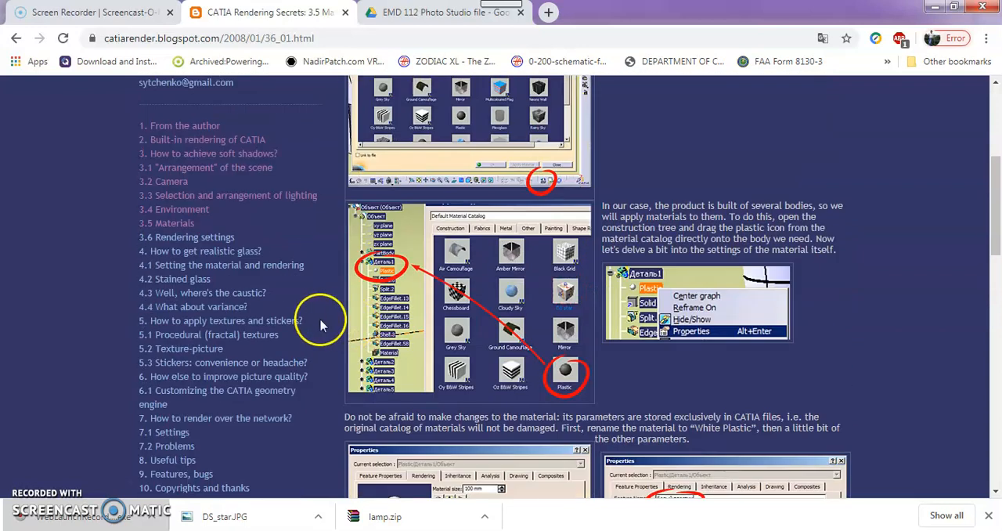
pyautogui.scroll(-3)
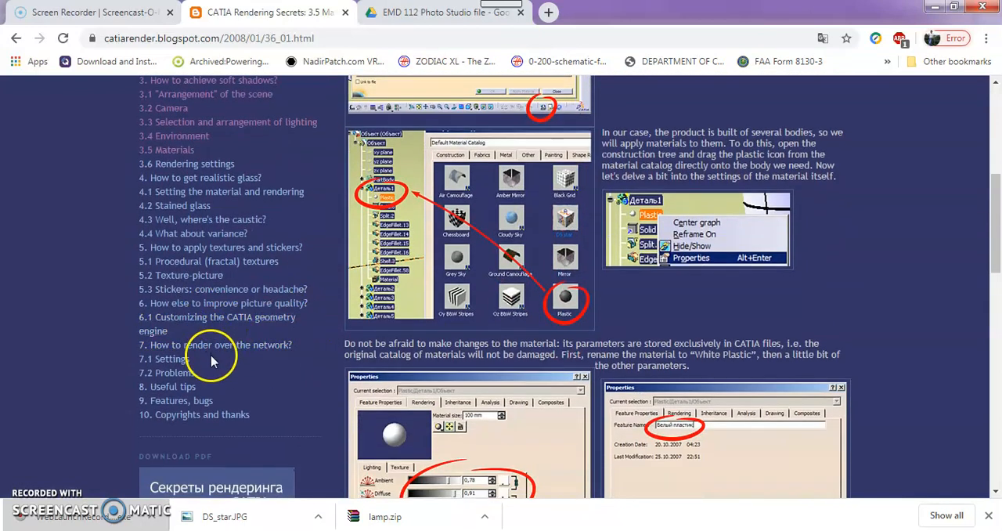
pyautogui.moveTo(201, 358)
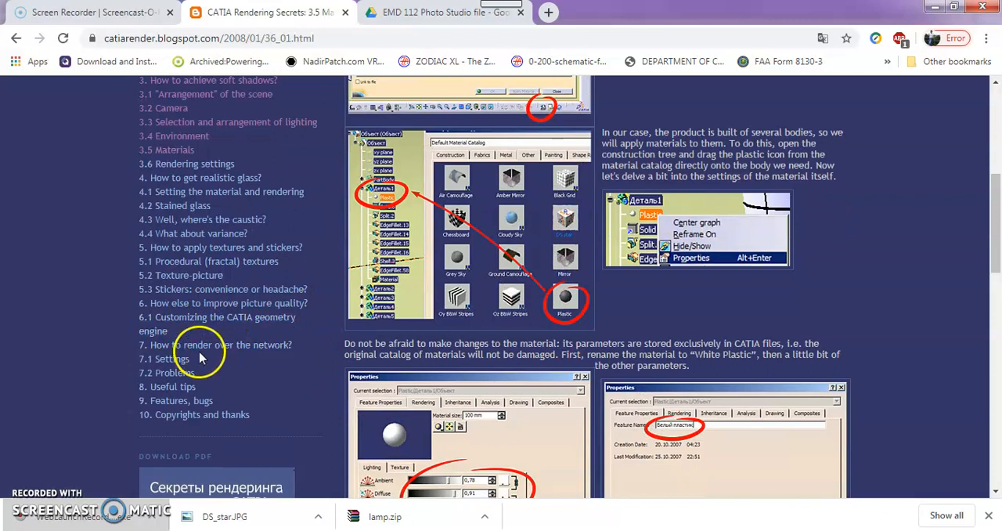
pyautogui.moveTo(200, 261)
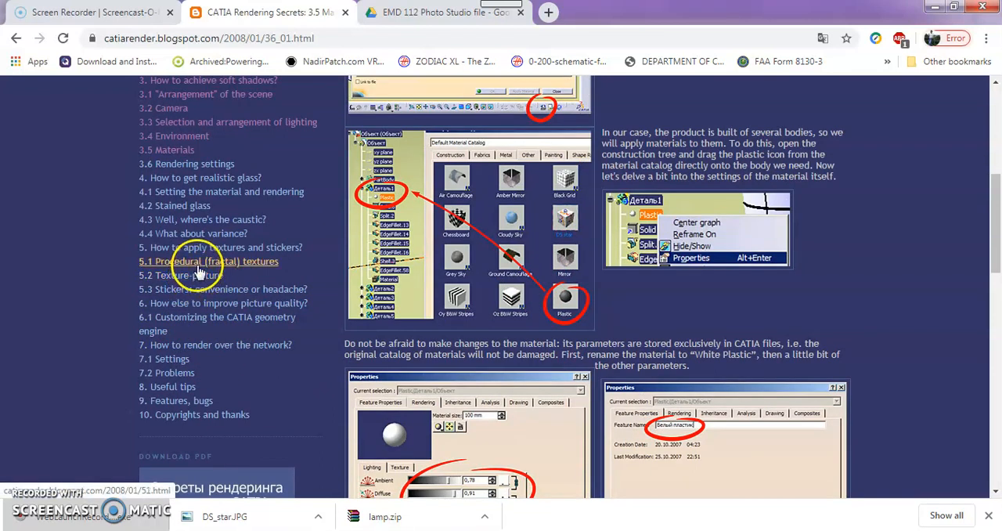
pyautogui.moveTo(219, 247)
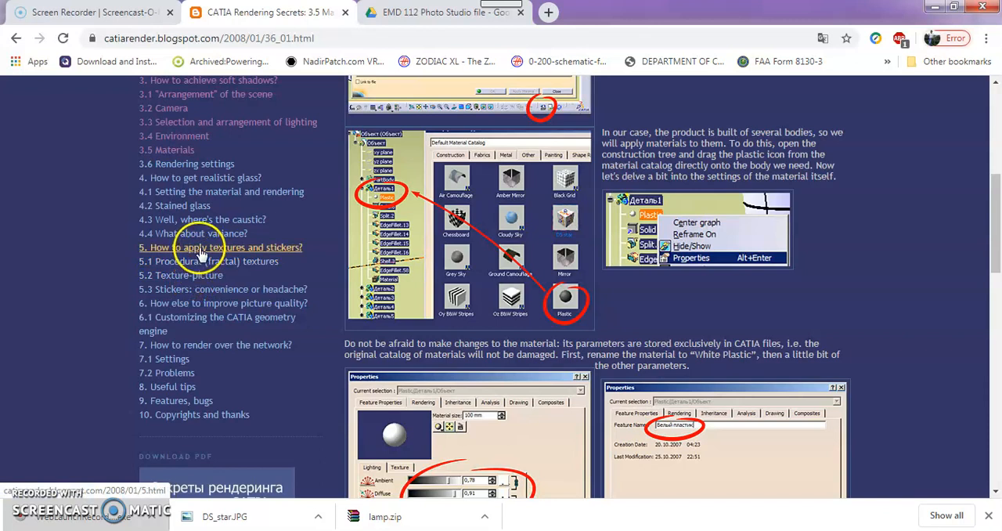
# Step: Open section 5 and browse the 5.2 picture texture article
pyautogui.click(219, 247)
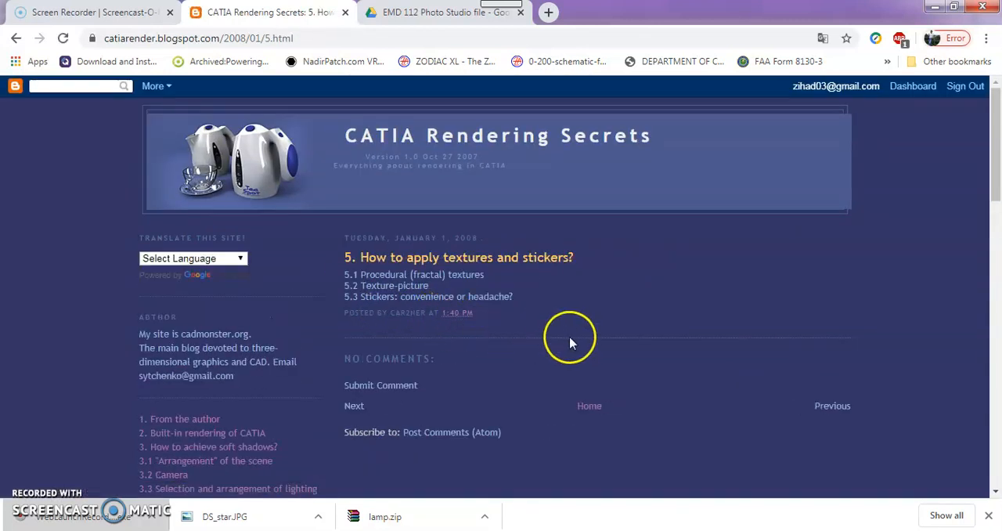
pyautogui.moveTo(570, 319)
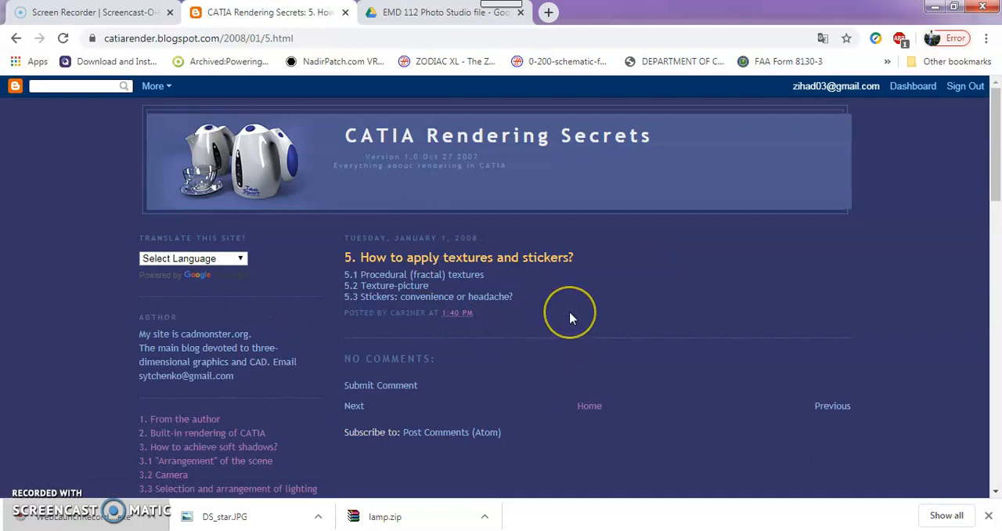
pyautogui.moveTo(428, 296)
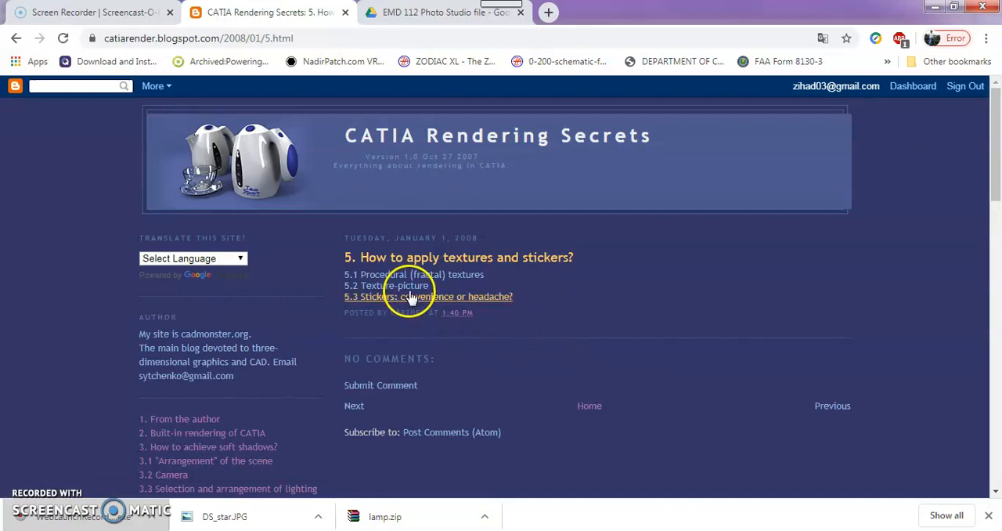
pyautogui.click(428, 296)
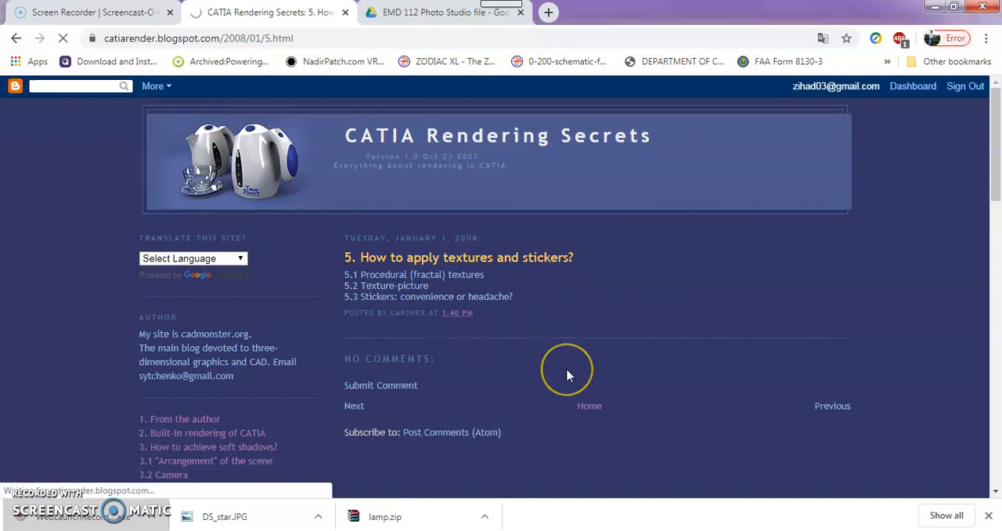
pyautogui.click(386, 285)
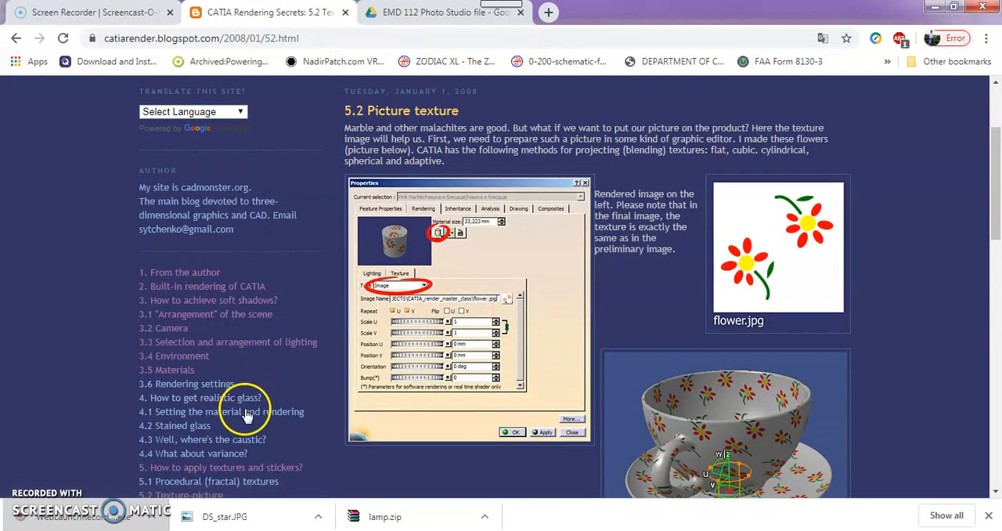
pyautogui.scroll(-3)
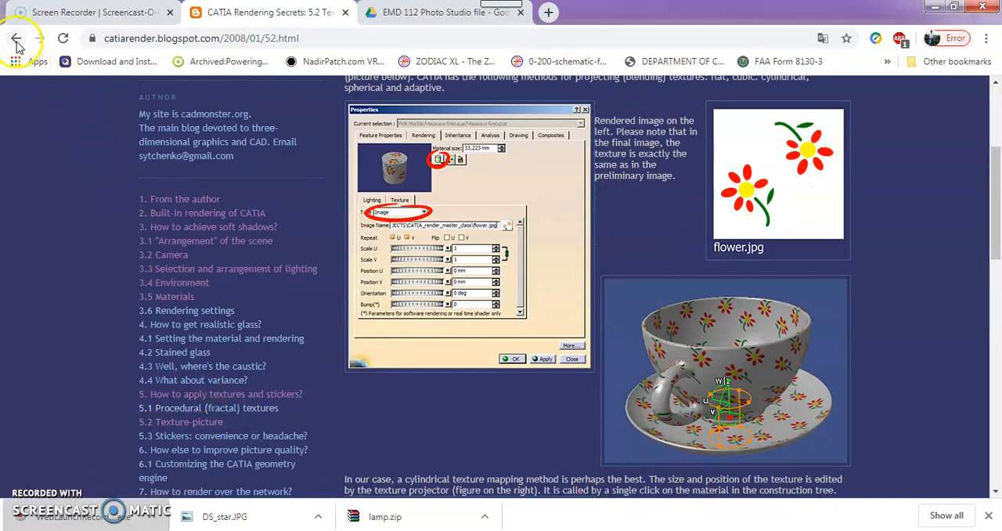
# Step: Go back to the overview and read through the 5.3 Stickers post
pyautogui.click(18, 39)
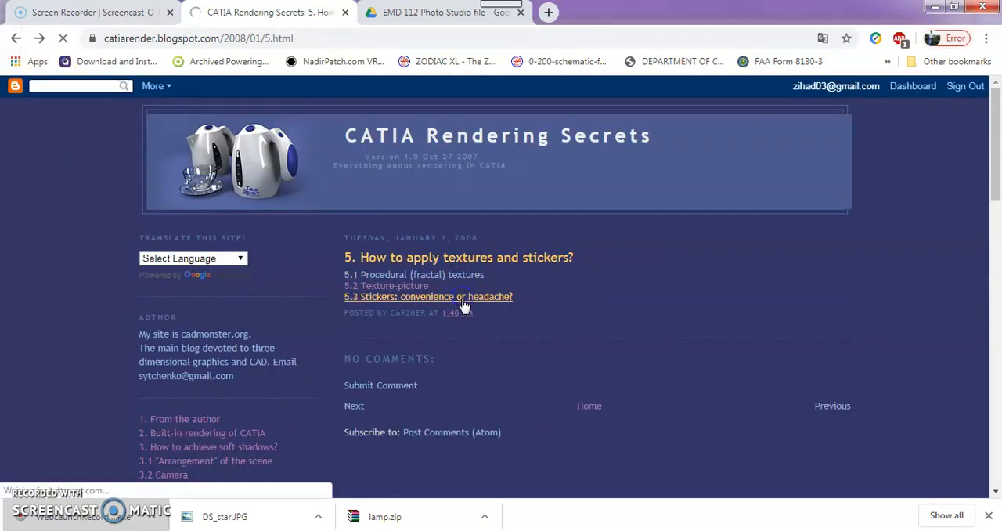
pyautogui.click(428, 296)
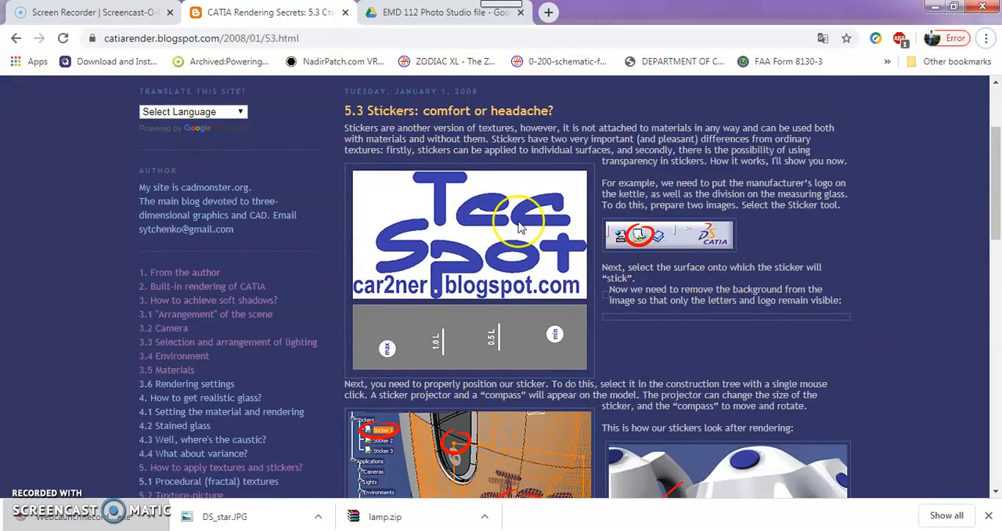
pyautogui.moveTo(646, 235)
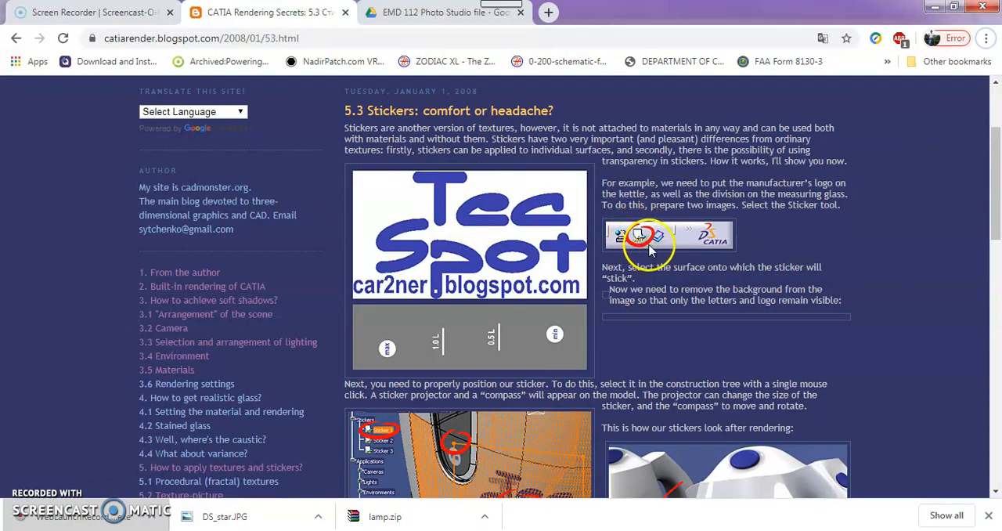
pyautogui.scroll(-3)
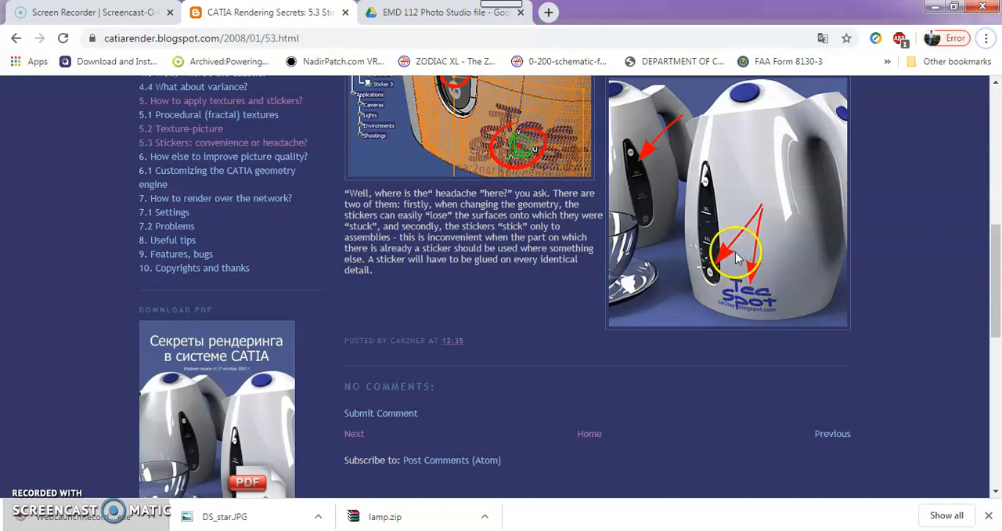
pyautogui.moveTo(693, 217)
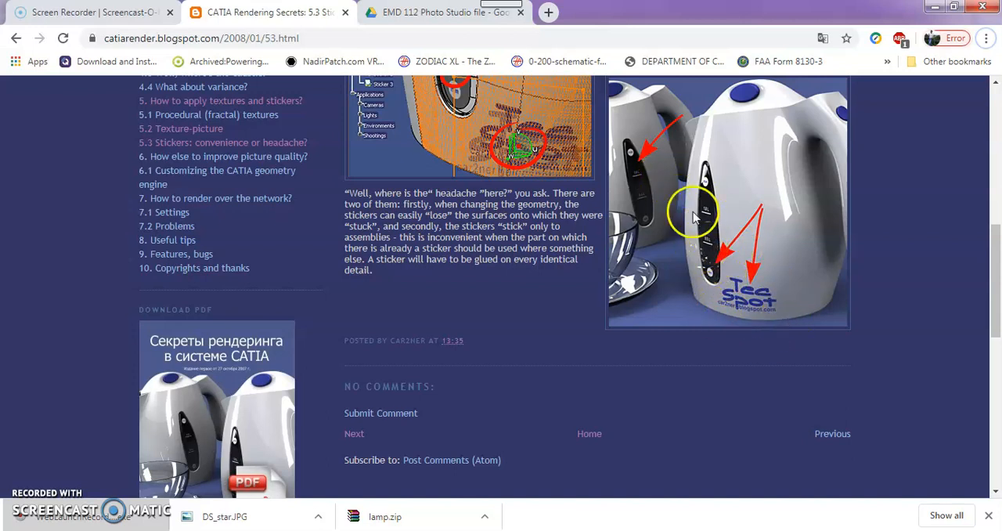
pyautogui.scroll(3)
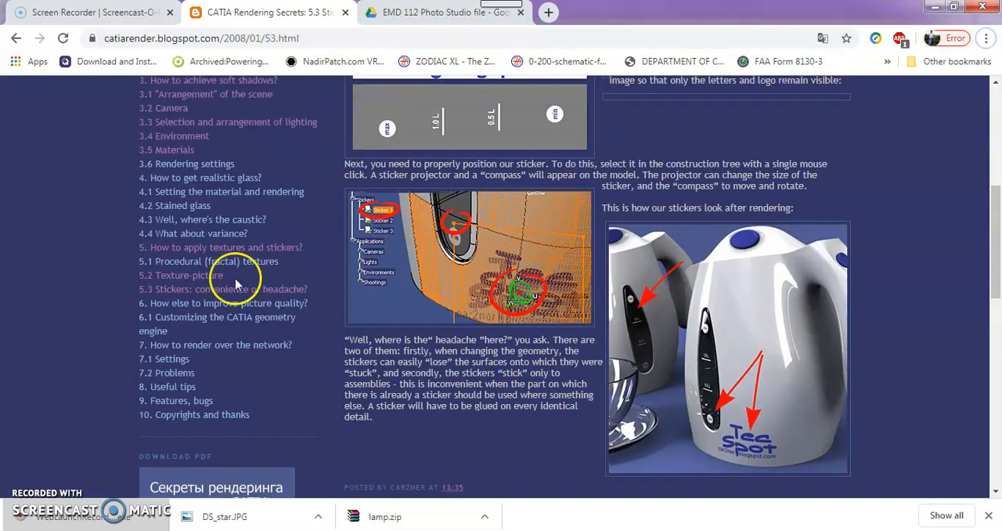
pyautogui.moveTo(165, 325)
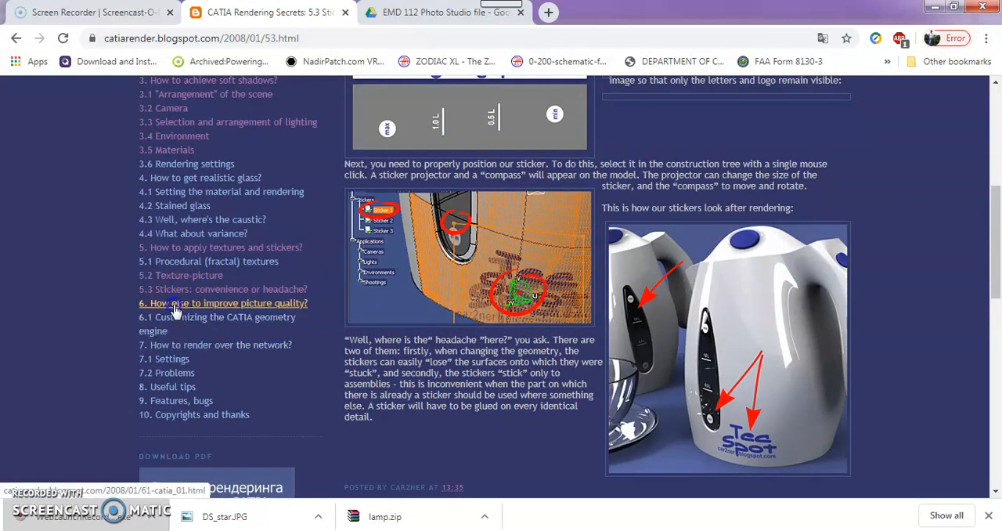
# Step: Open post 6.1 and compare its teacup renders at 3D Accuracy 2.0 and 0.01
pyautogui.click(223, 303)
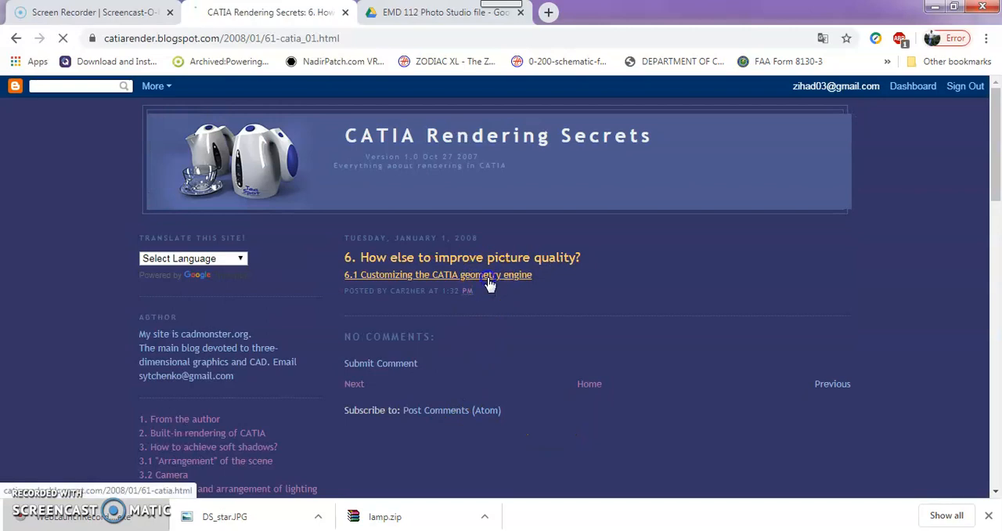
pyautogui.click(437, 274)
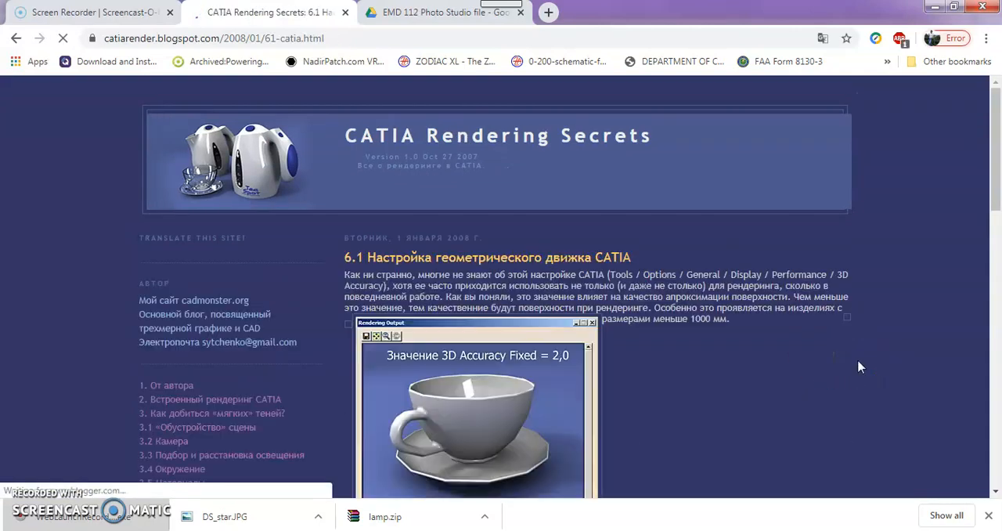
pyautogui.scroll(-3)
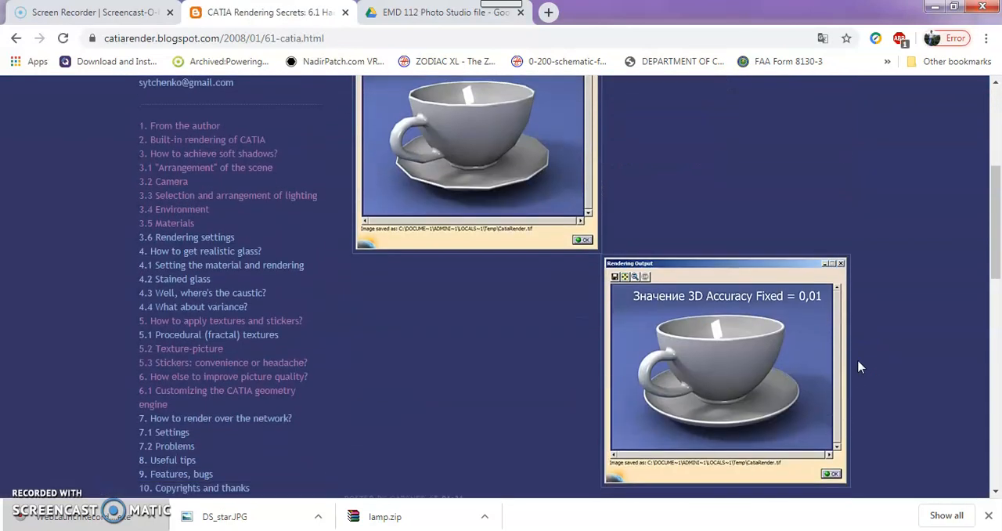
pyautogui.scroll(3)
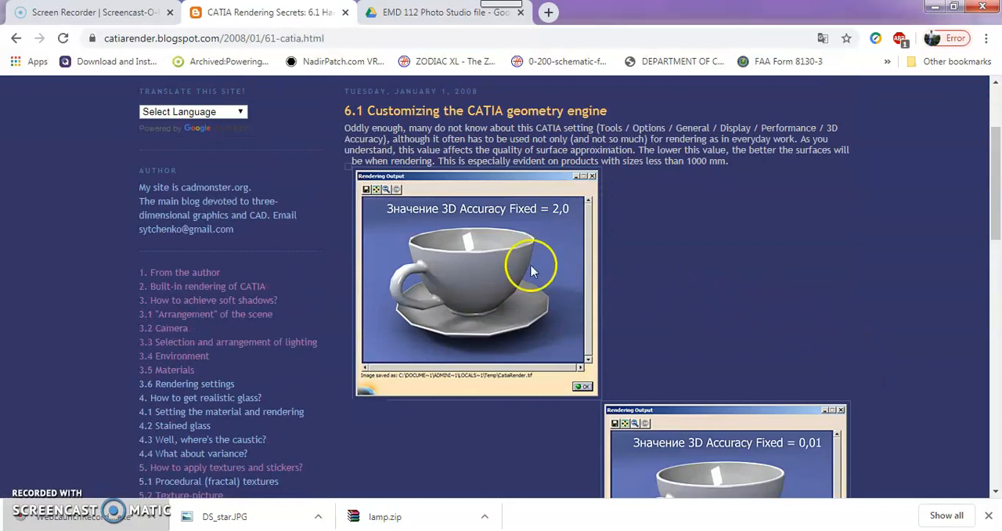
pyautogui.moveTo(395, 308)
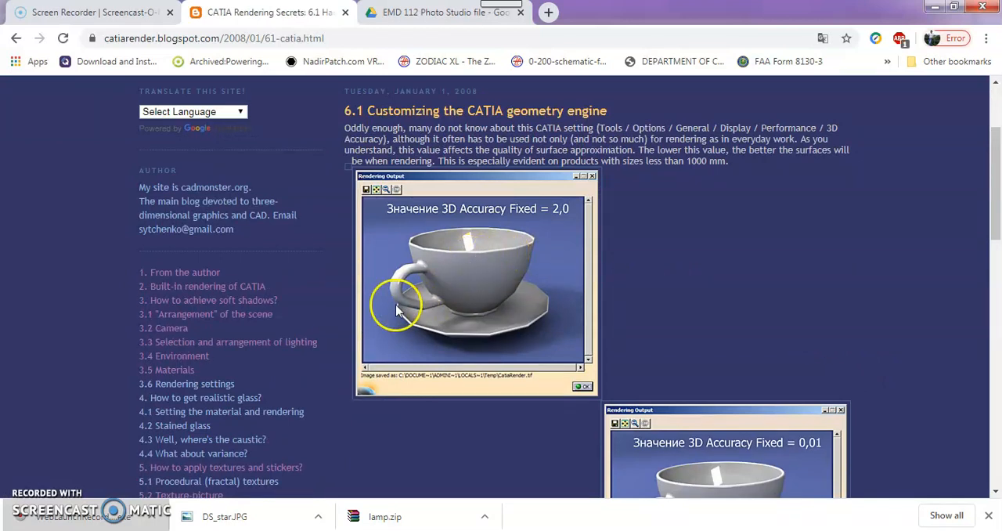
pyautogui.scroll(-3)
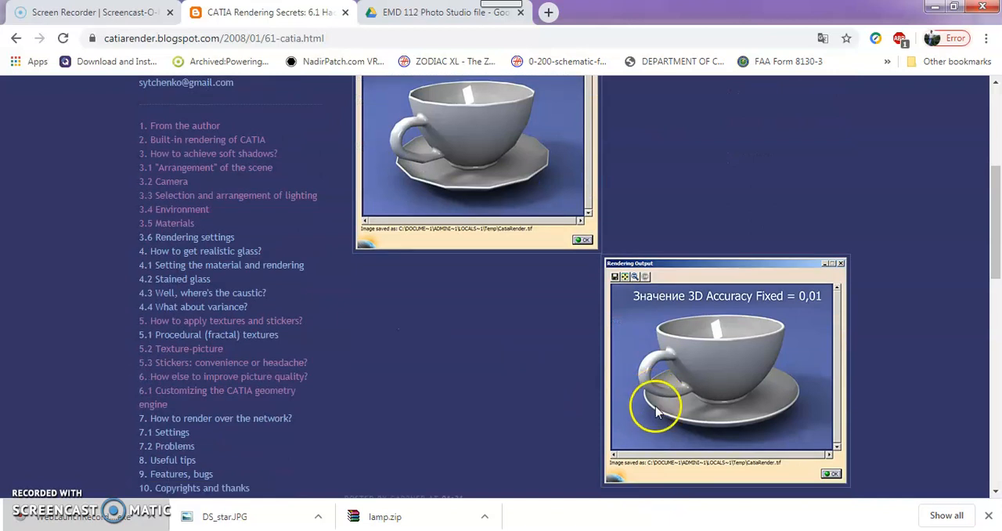
pyautogui.moveTo(791, 392)
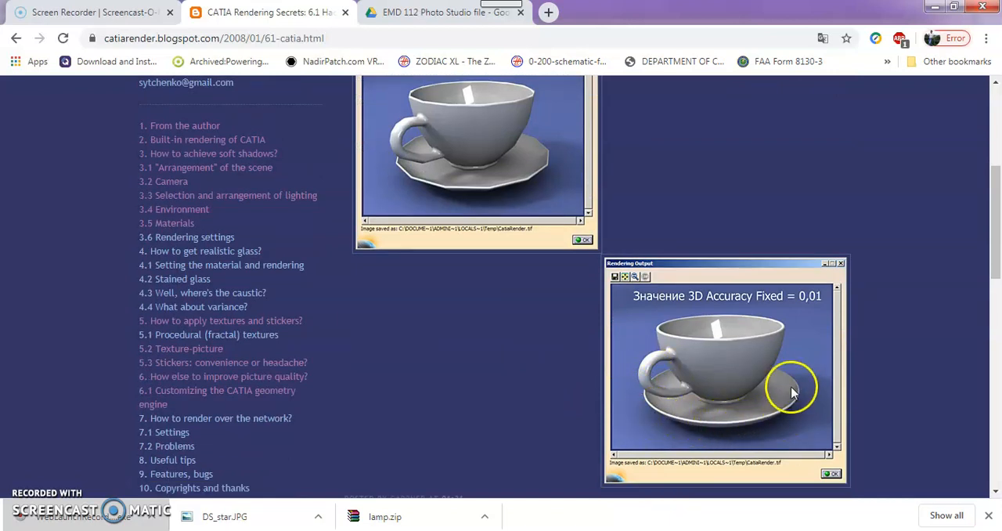
pyautogui.moveTo(428, 185)
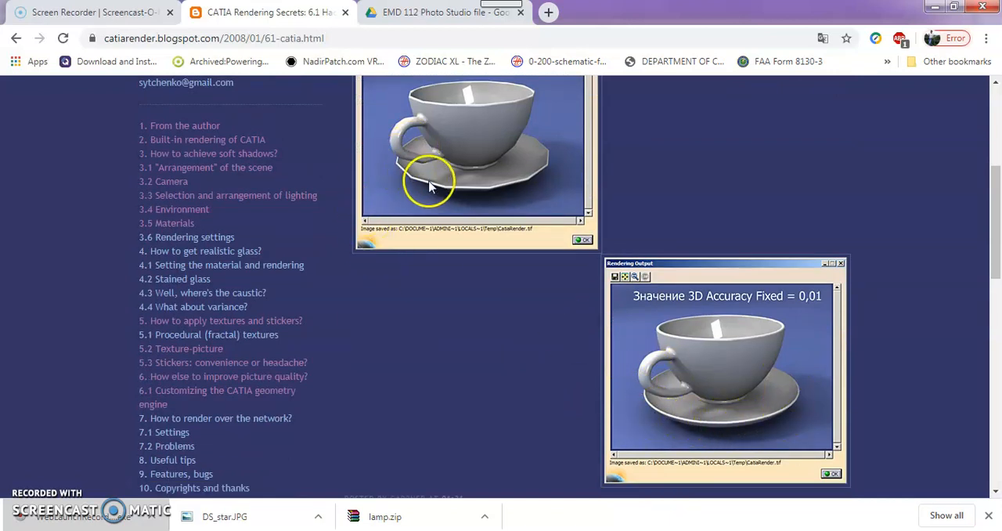
pyautogui.moveTo(413, 257)
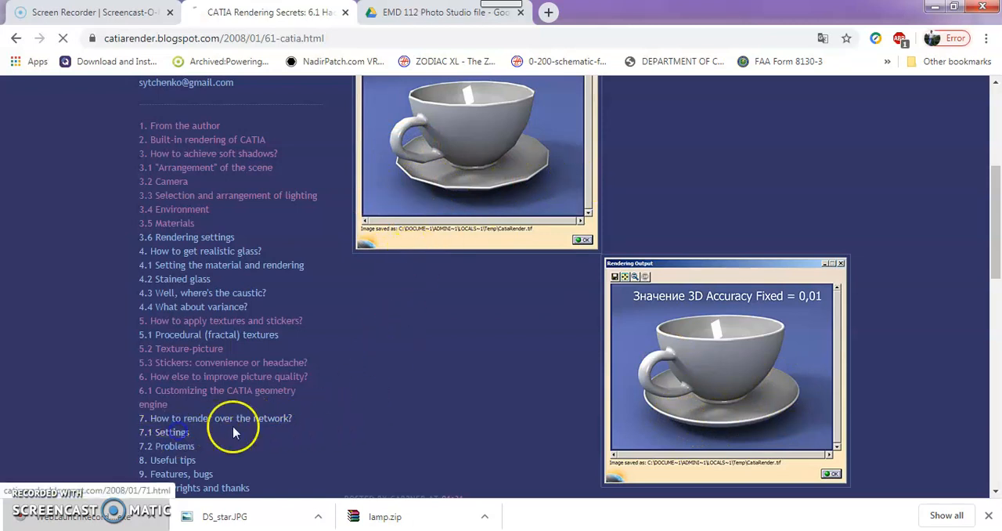
# Step: Open the '4.1 Setting the material and rendering' post and scroll through it
pyautogui.click(164, 431)
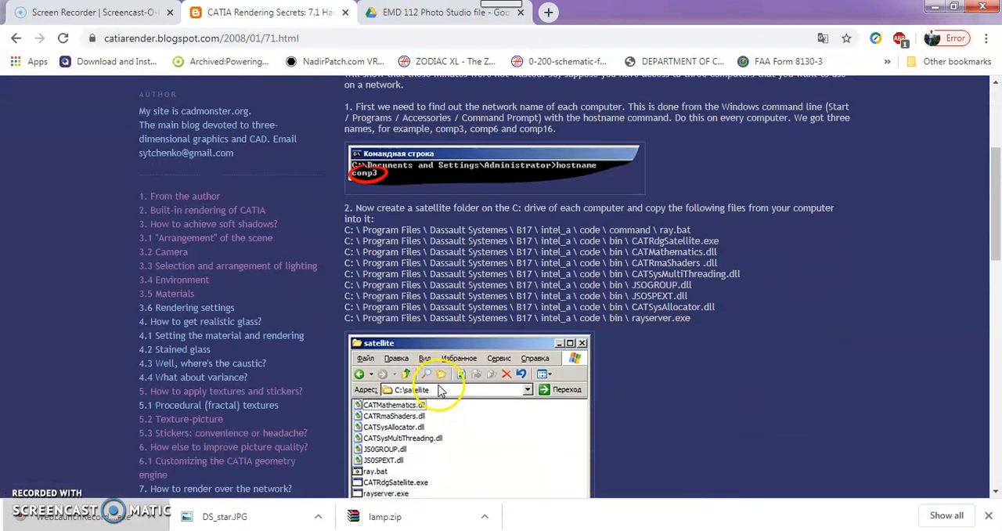
pyautogui.scroll(-3)
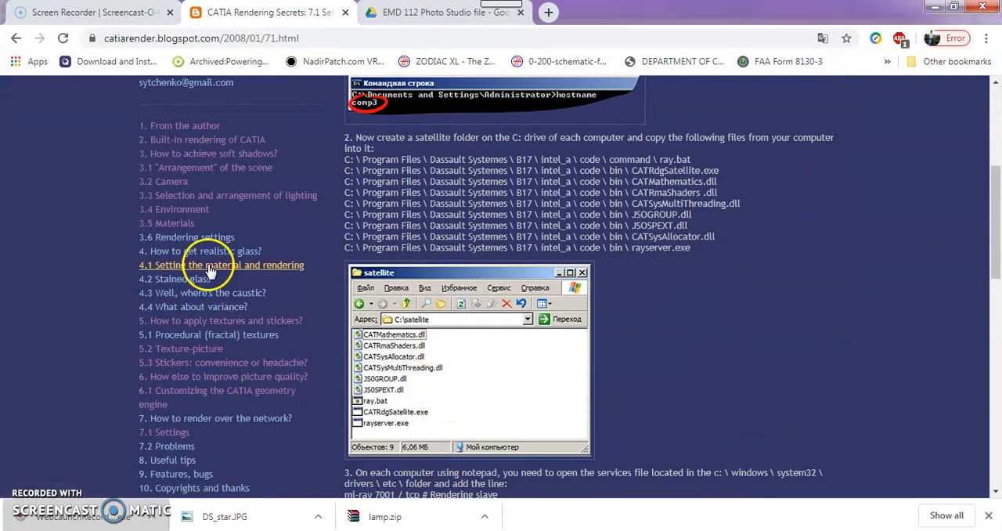
pyautogui.click(222, 264)
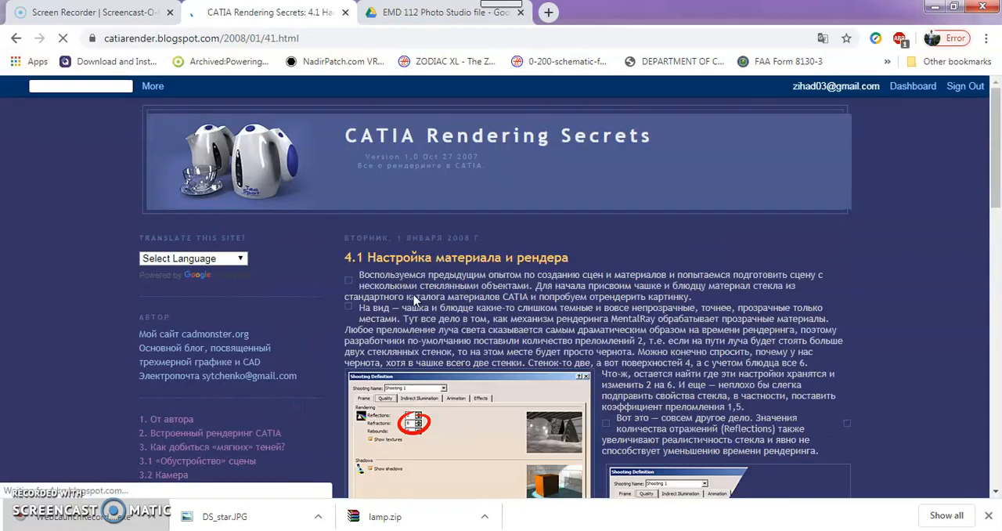
pyautogui.scroll(-3)
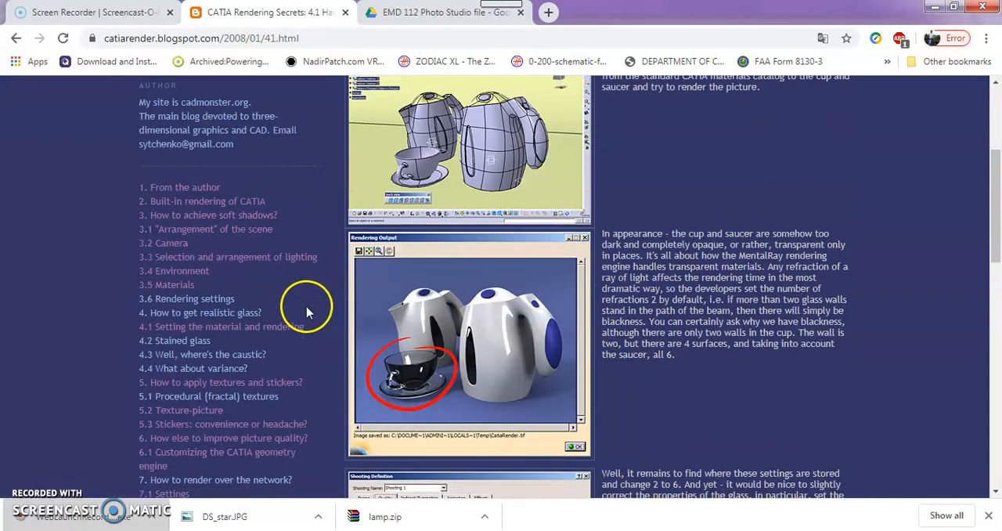
pyautogui.scroll(-3)
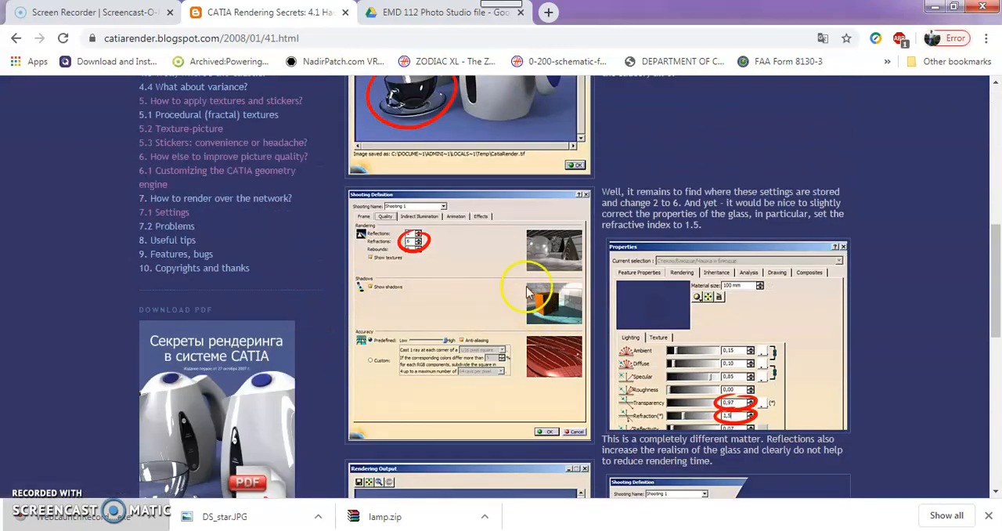
pyautogui.moveTo(399, 270)
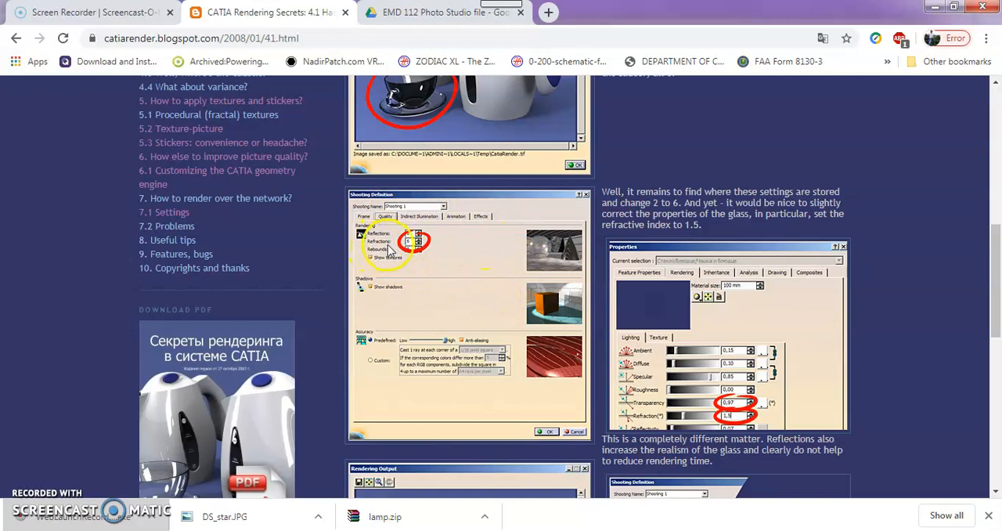
# Step: Review the refraction and 1.5 refractive index settings, then open the realistic-glass overview post
pyautogui.scroll(-3)
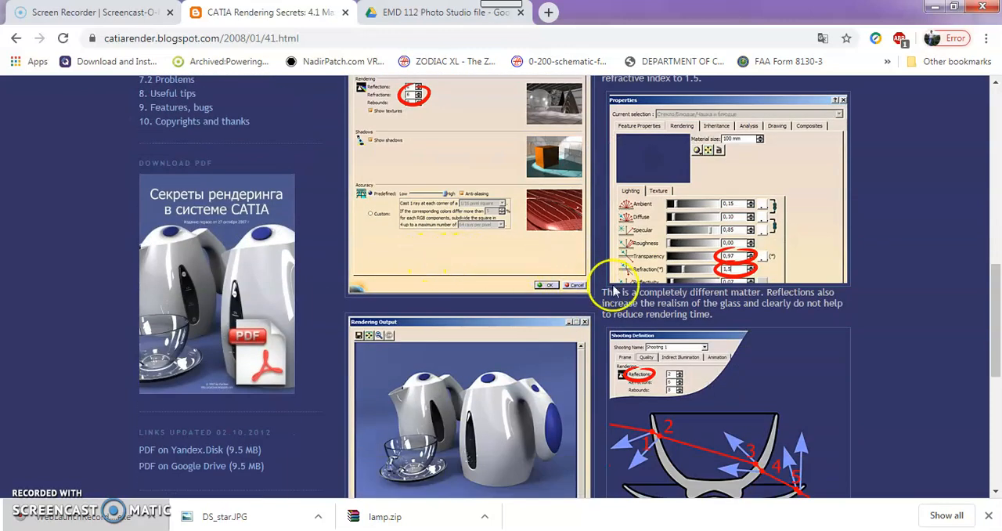
pyautogui.scroll(3)
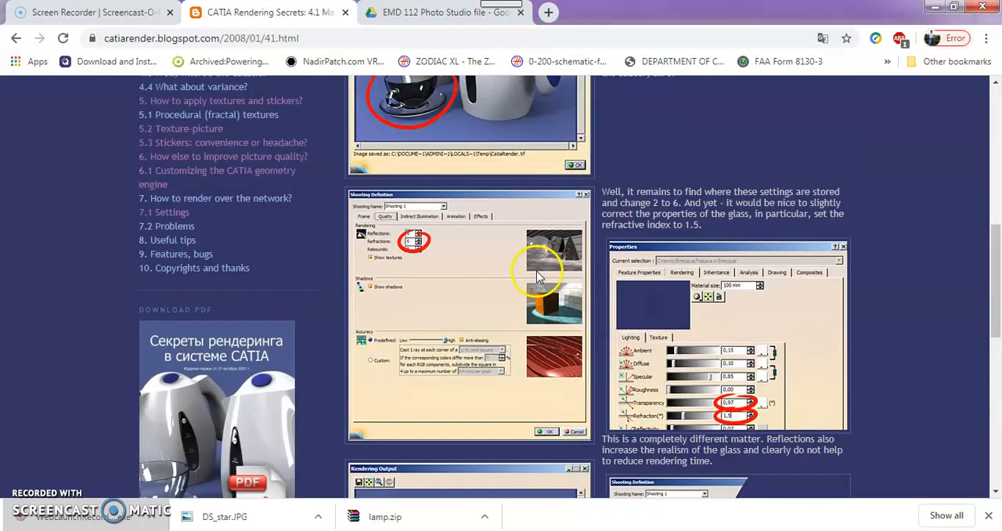
pyautogui.scroll(3)
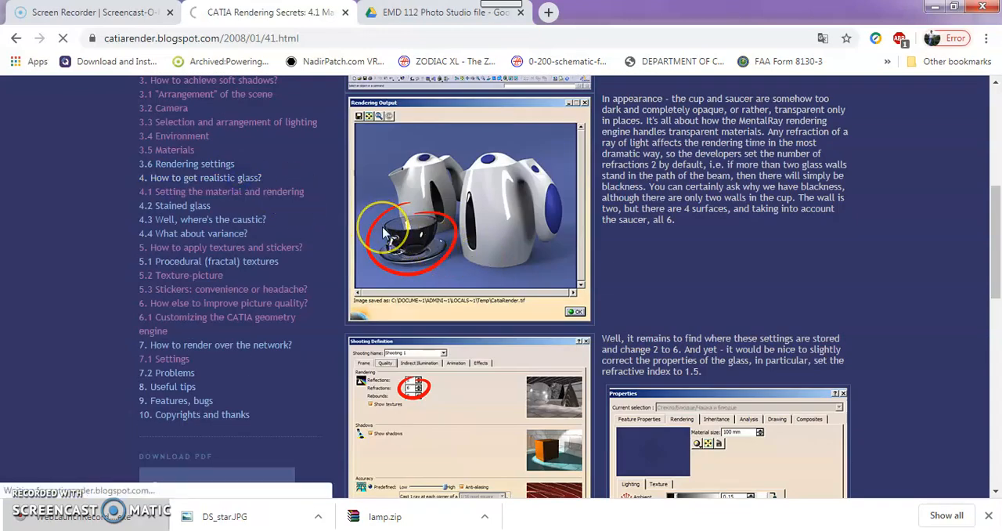
pyautogui.click(200, 177)
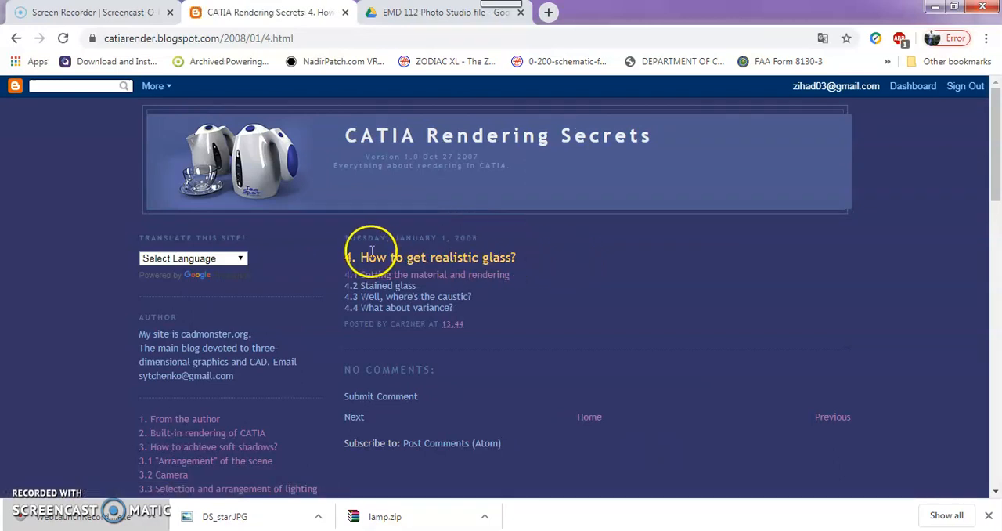
pyautogui.scroll(-3)
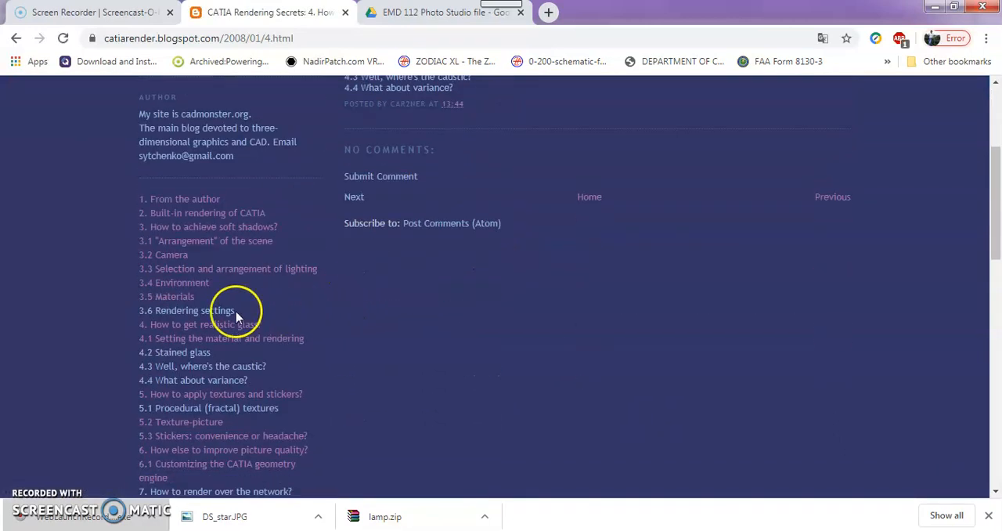
# Step: Open the '3.6 Rendering settings' post and scroll to the Shooting Definition screenshots
pyautogui.click(186, 310)
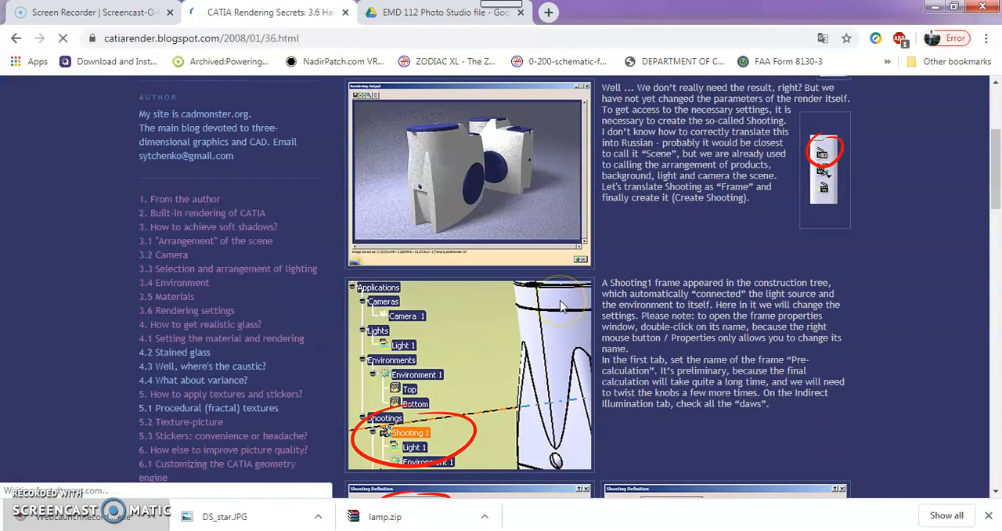
pyautogui.scroll(-3)
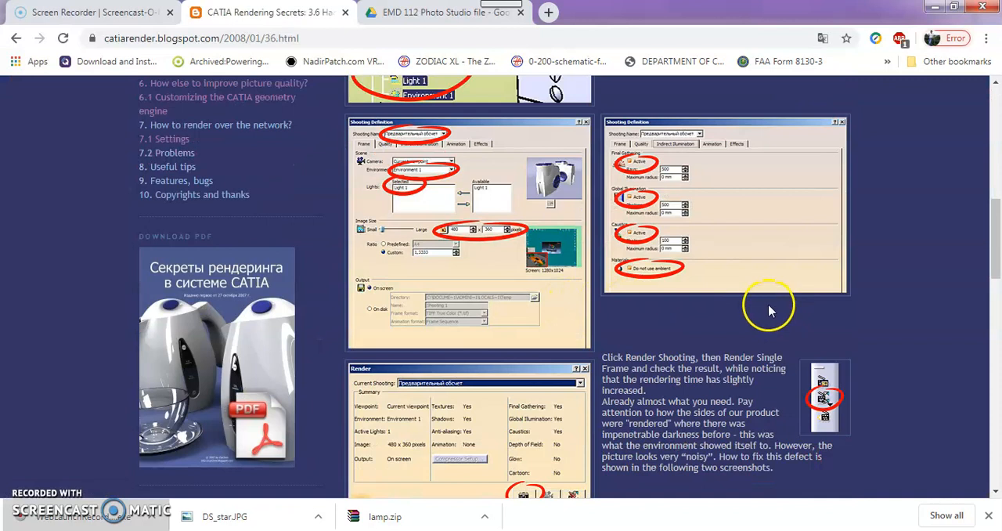
pyautogui.moveTo(568, 335)
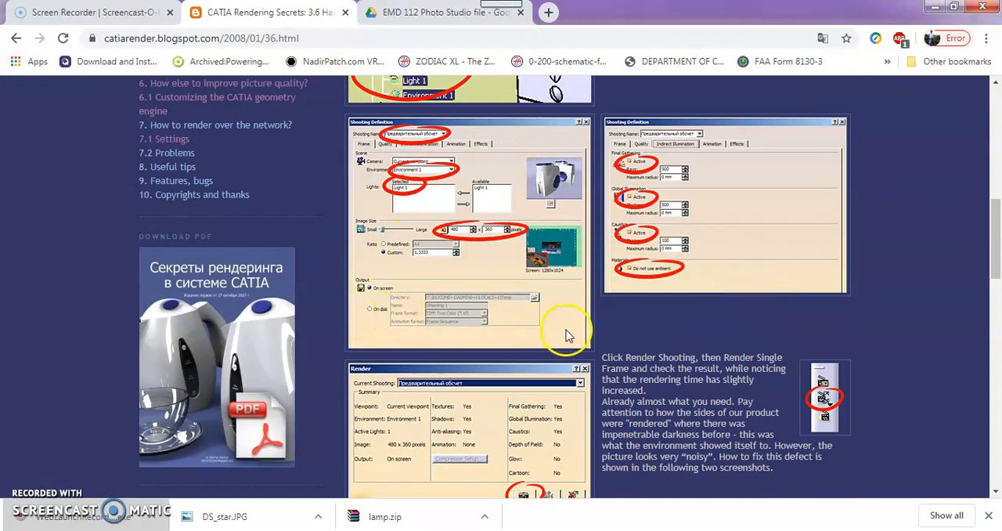
pyautogui.moveTo(482, 218)
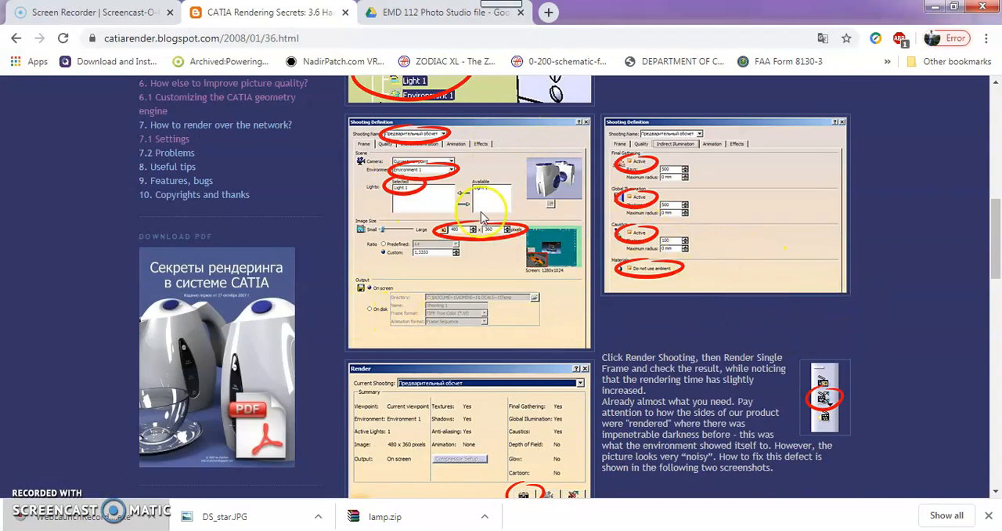
pyautogui.moveTo(403, 178)
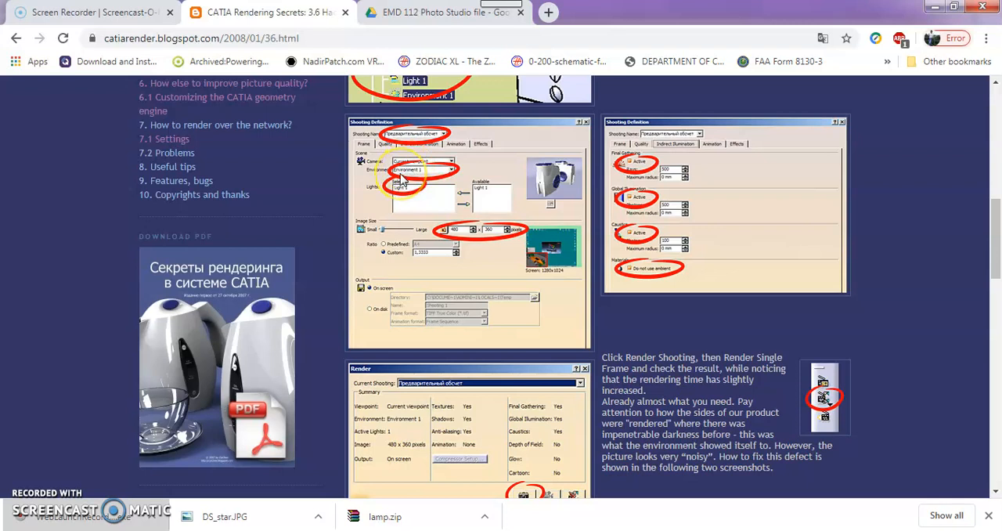
pyautogui.moveTo(443, 249)
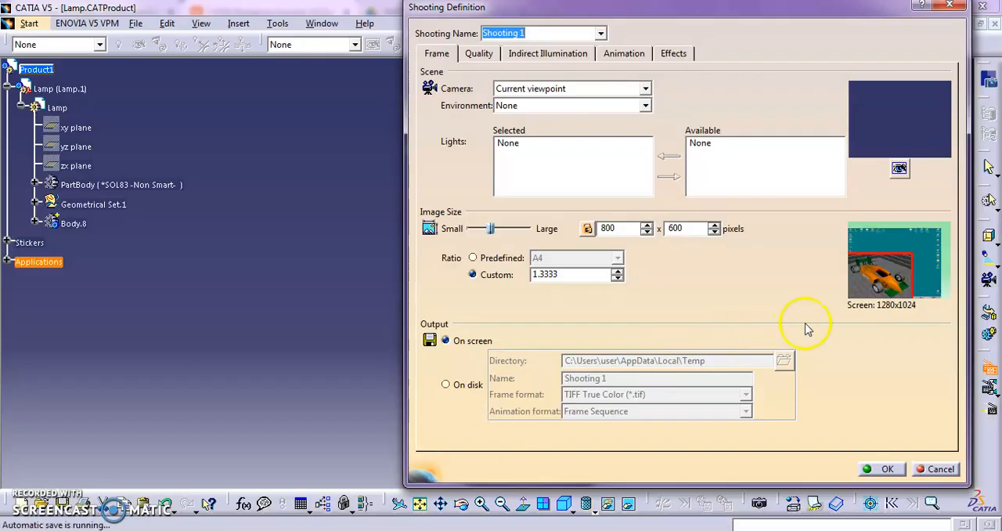
# Step: Browse the Shooting 1 Quality, Indirect Illumination and Animation tabs
pyautogui.click(479, 53)
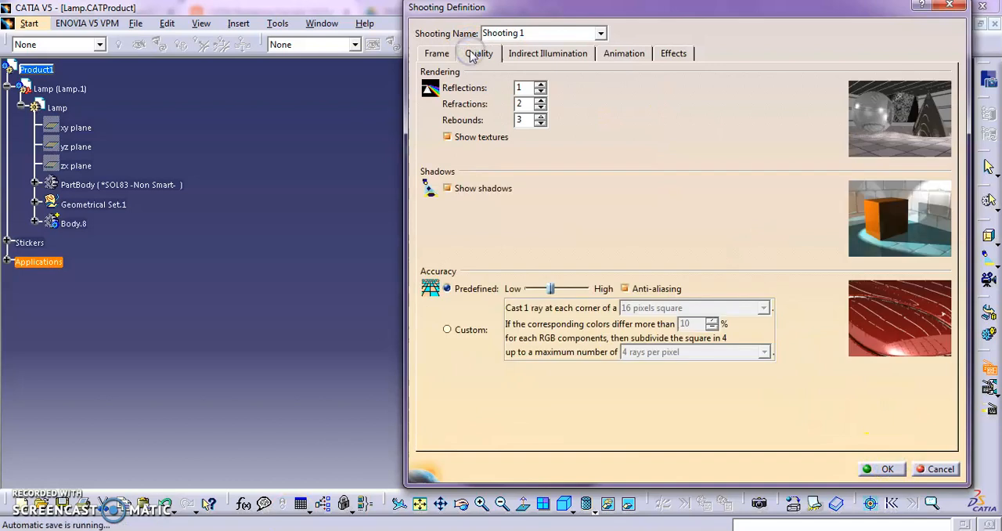
pyautogui.click(547, 53)
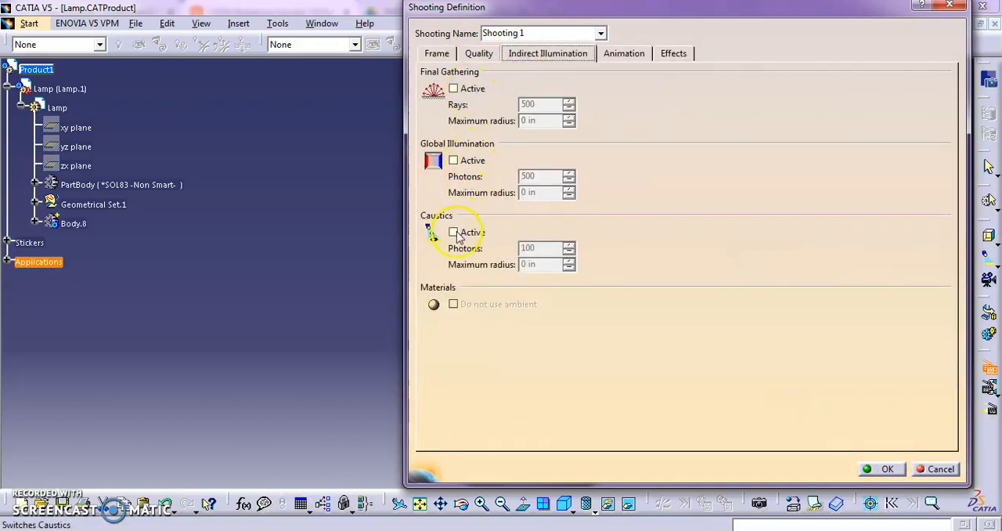
pyautogui.click(479, 53)
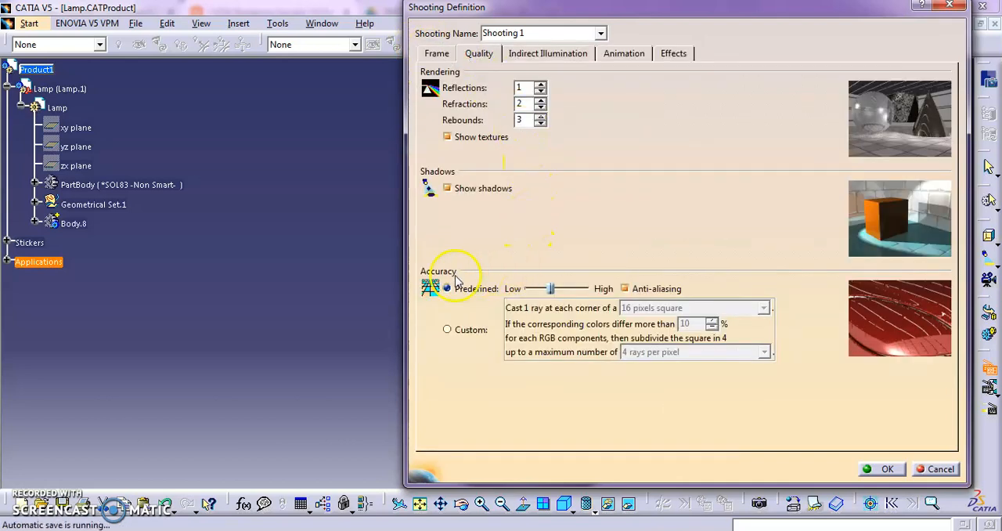
pyautogui.click(623, 53)
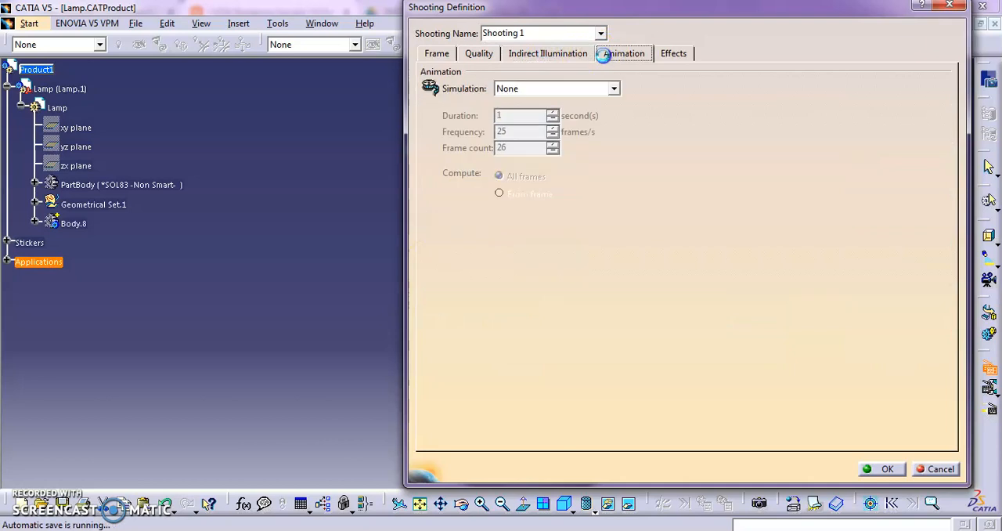
pyautogui.click(624, 54)
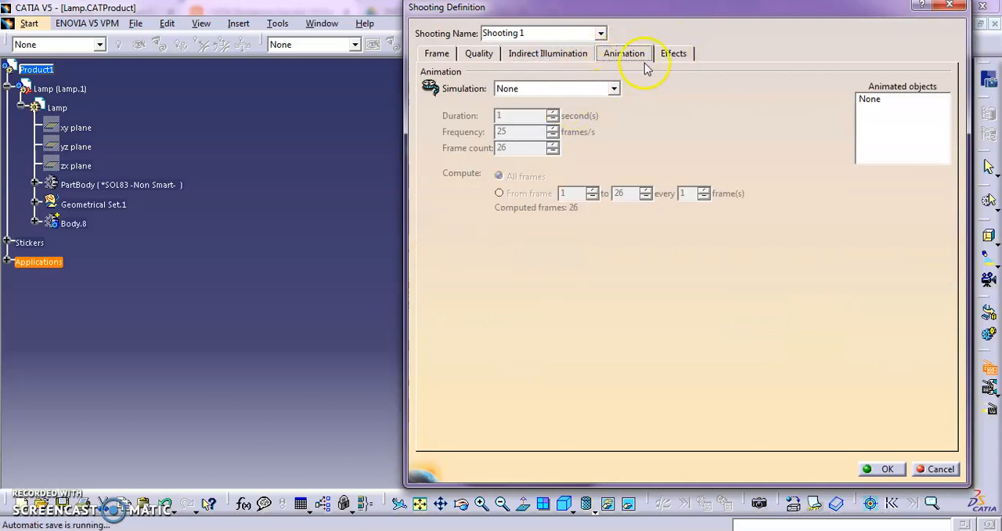
# Step: On the Effects tab, toggle cartoon and glow on and back off, keeping both disabled
pyautogui.click(673, 53)
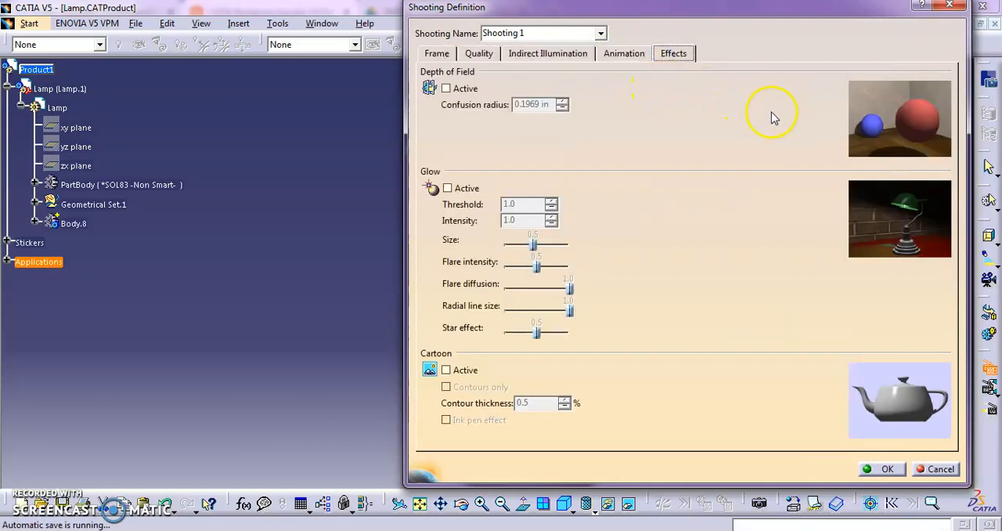
pyautogui.moveTo(834, 227)
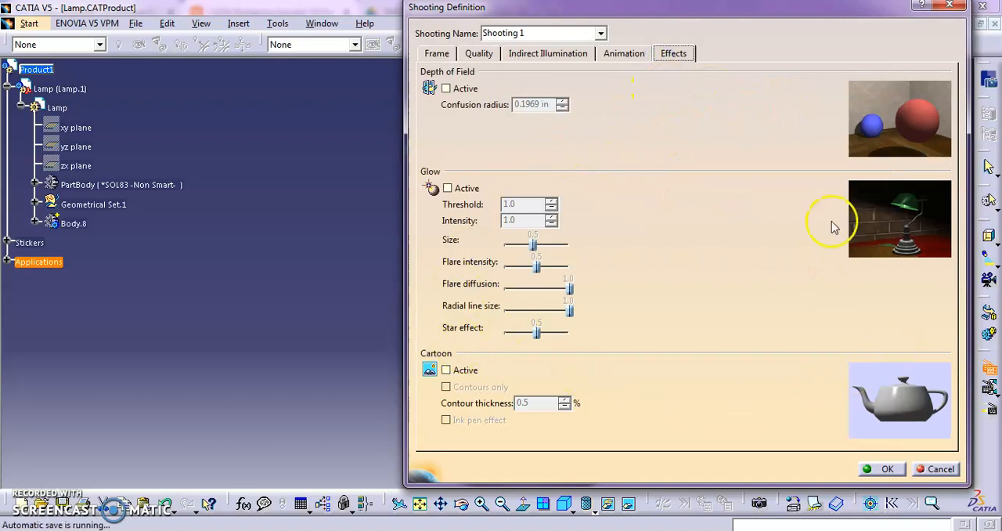
pyautogui.click(446, 369)
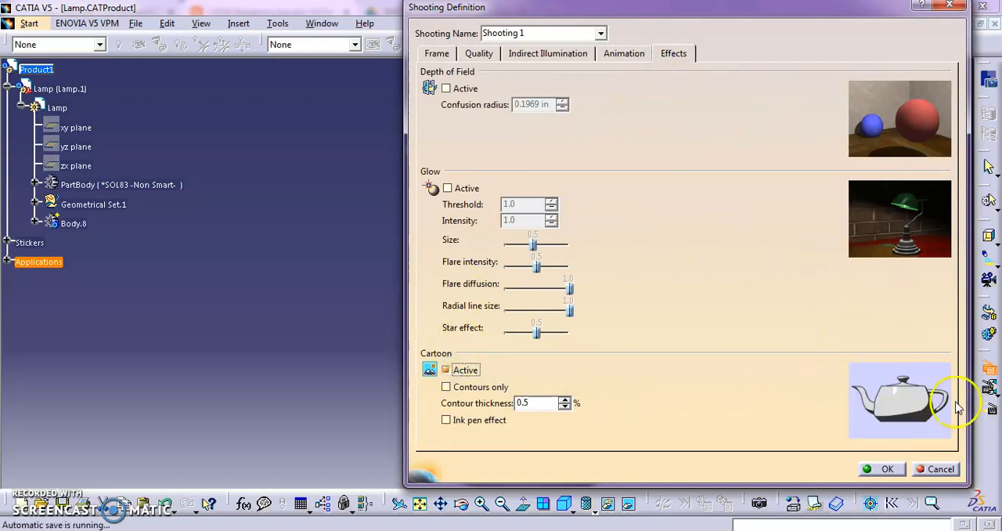
pyautogui.click(445, 370)
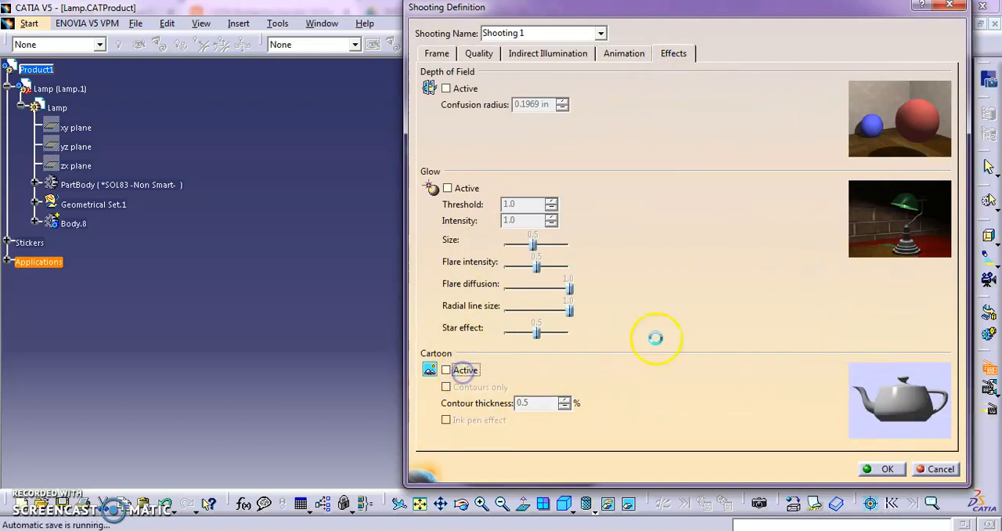
pyautogui.moveTo(722, 303)
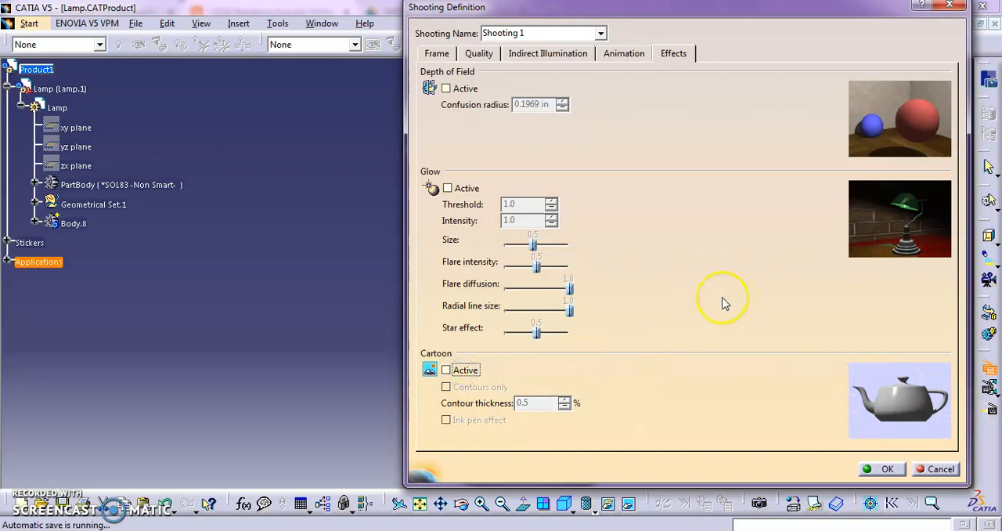
pyautogui.click(447, 188)
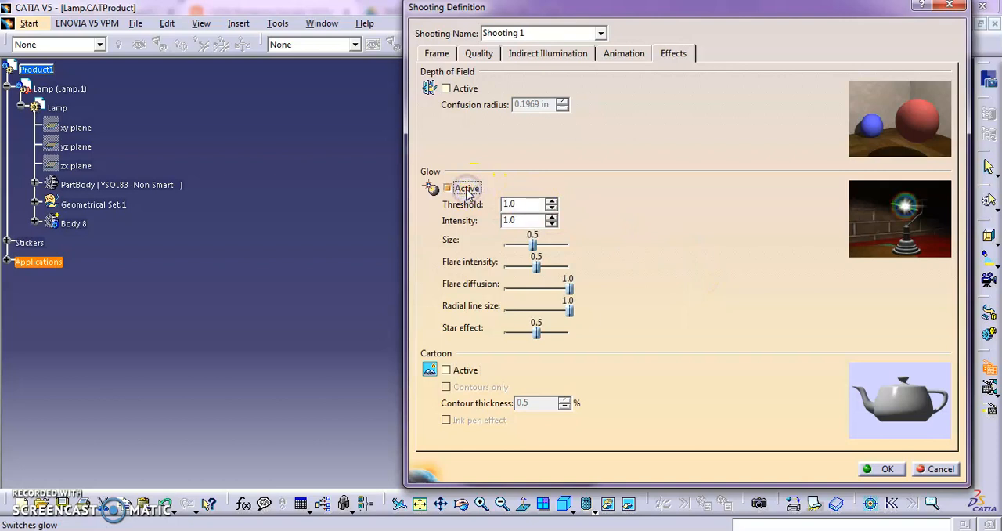
pyautogui.click(447, 188)
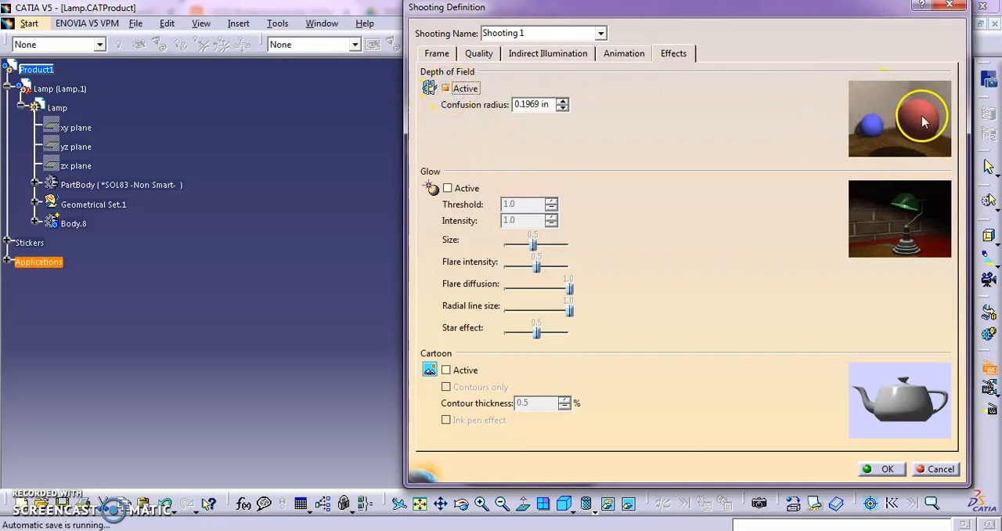
pyautogui.moveTo(883, 96)
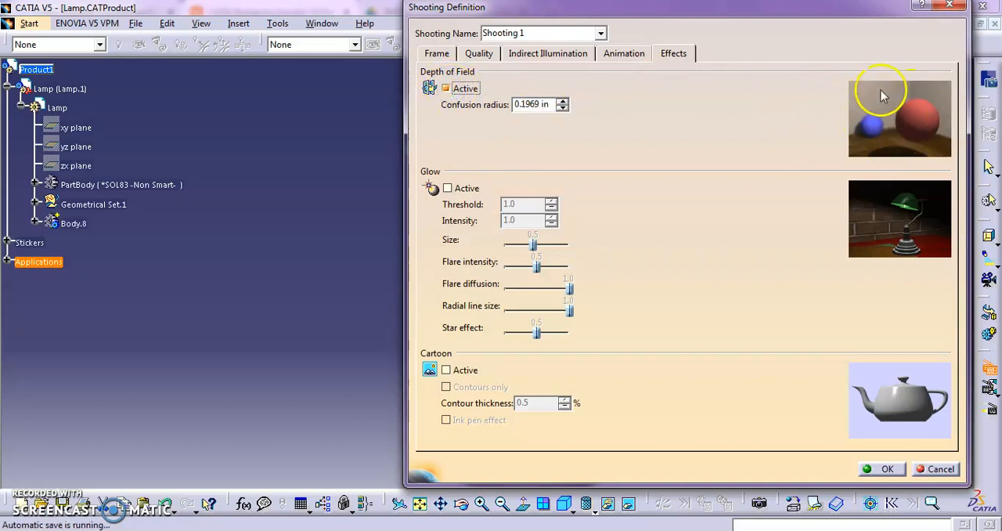
pyautogui.moveTo(883, 140)
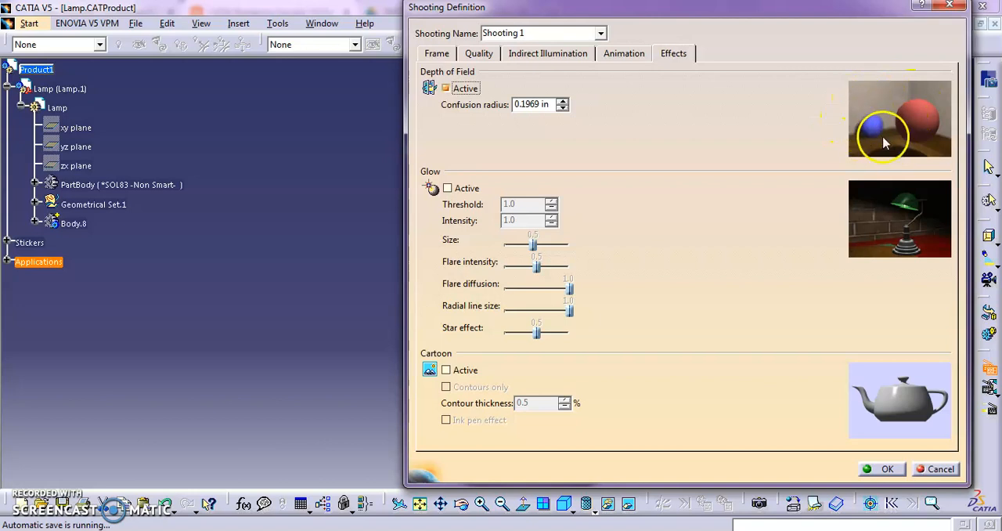
pyautogui.moveTo(560, 138)
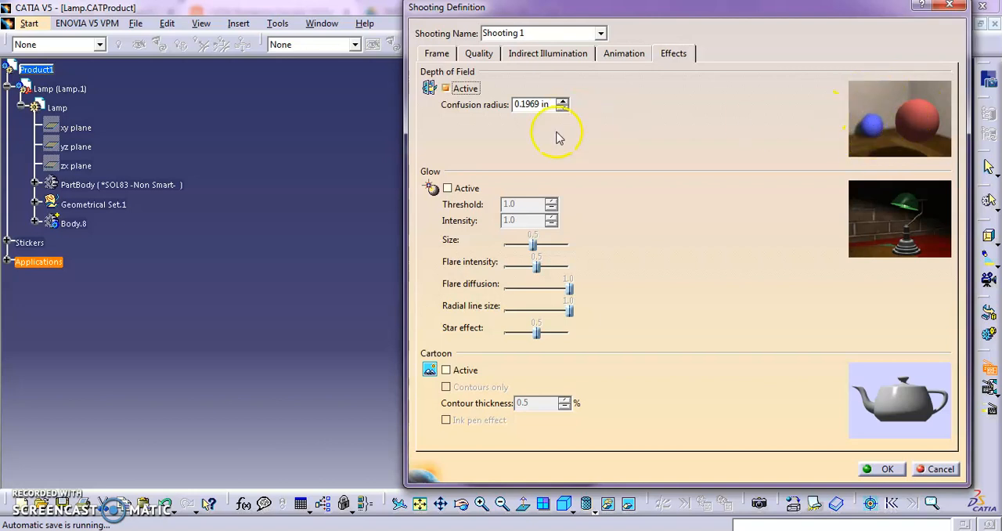
# Step: Confirm the shooting settings and render the lamp against the office-table background
pyautogui.click(887, 468)
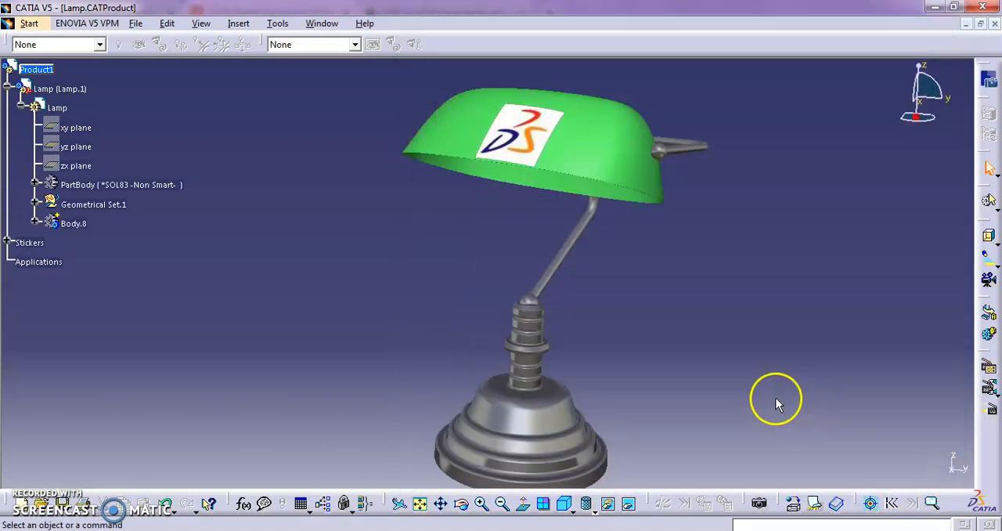
pyautogui.moveTo(771, 402)
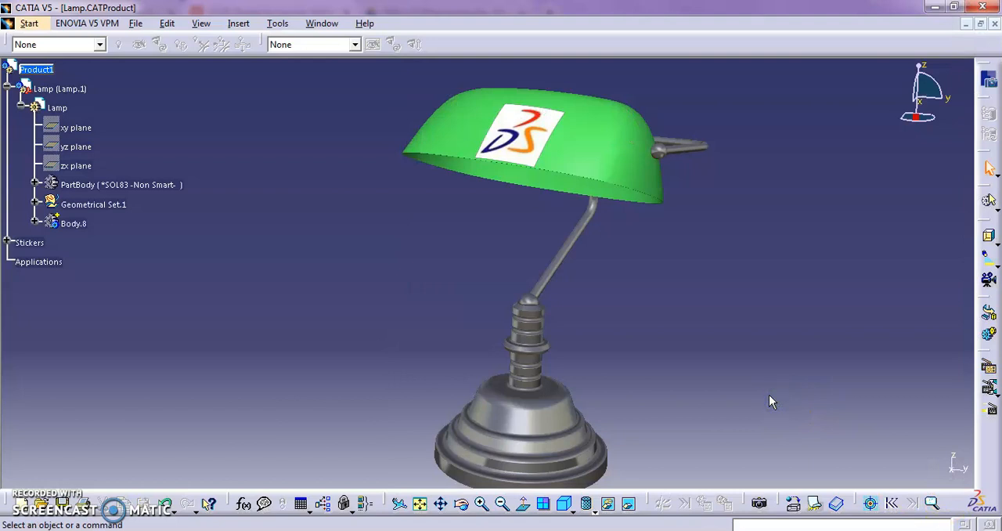
pyautogui.moveTo(814, 470)
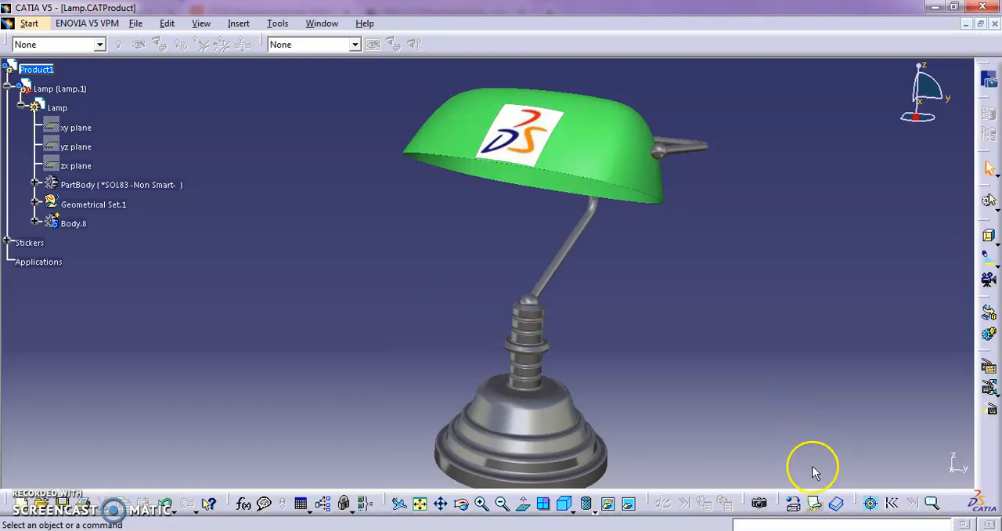
pyautogui.moveTo(814, 493)
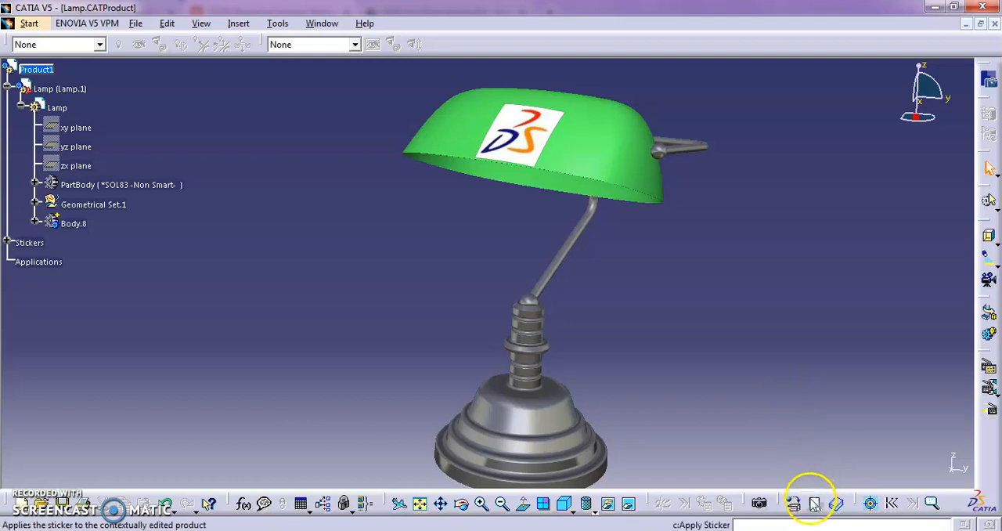
pyautogui.click(759, 503)
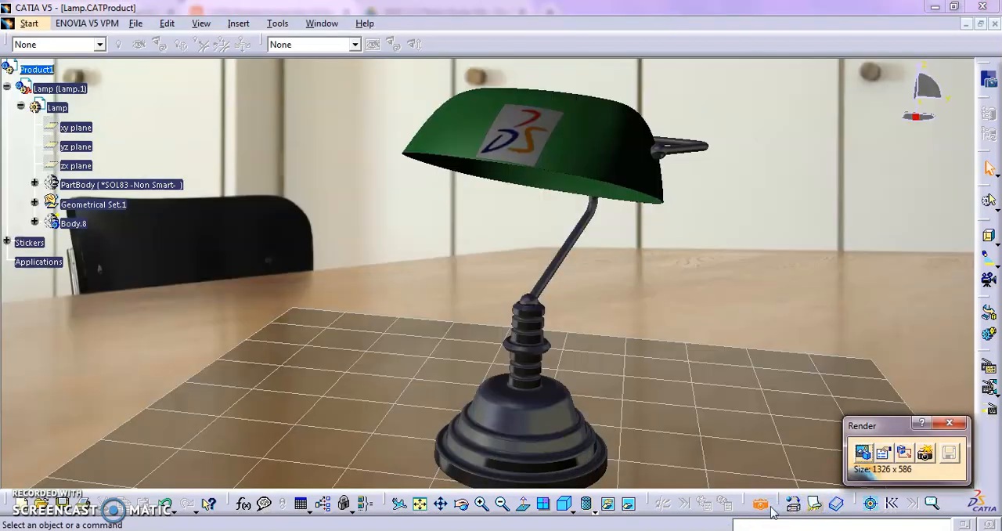
pyautogui.moveTo(874, 310)
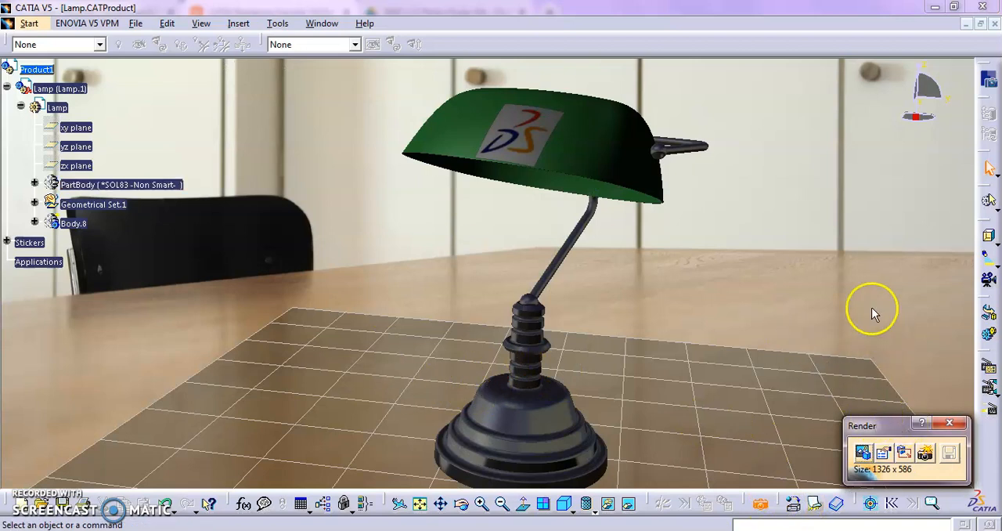
pyautogui.moveTo(826, 426)
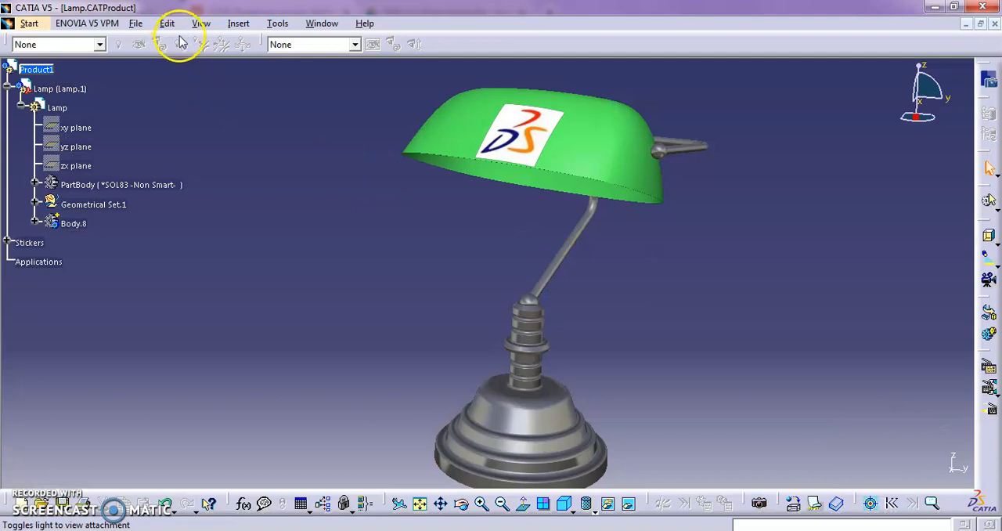
pyautogui.click(201, 22)
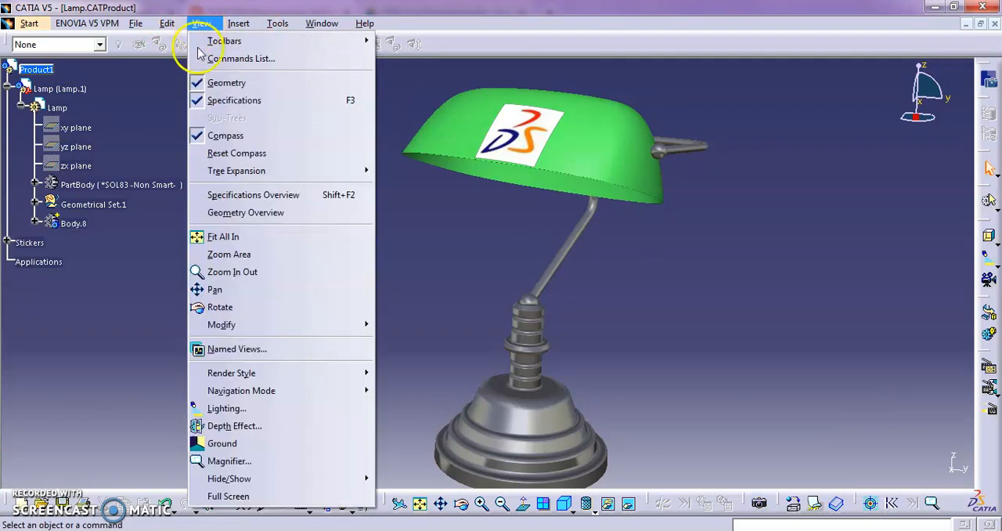
pyautogui.moveTo(227, 408)
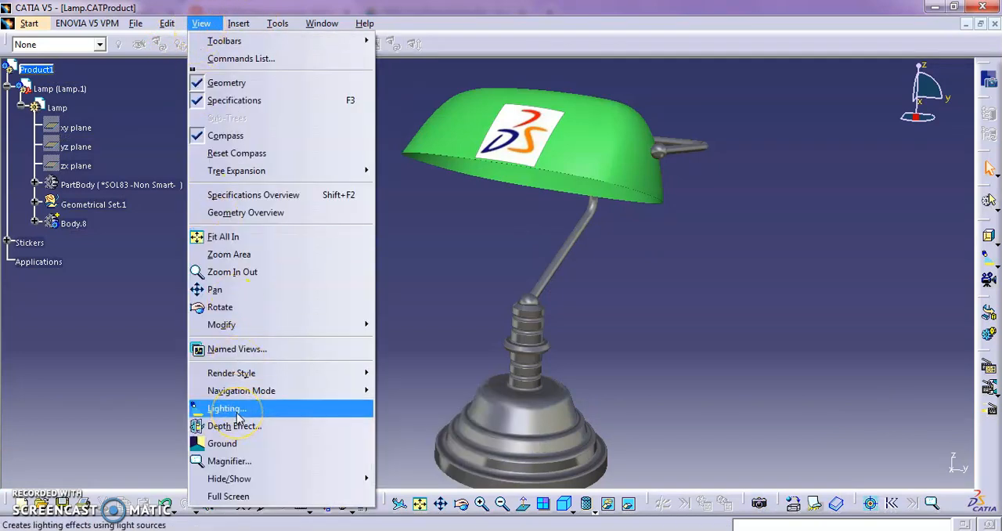
pyautogui.moveTo(241, 390)
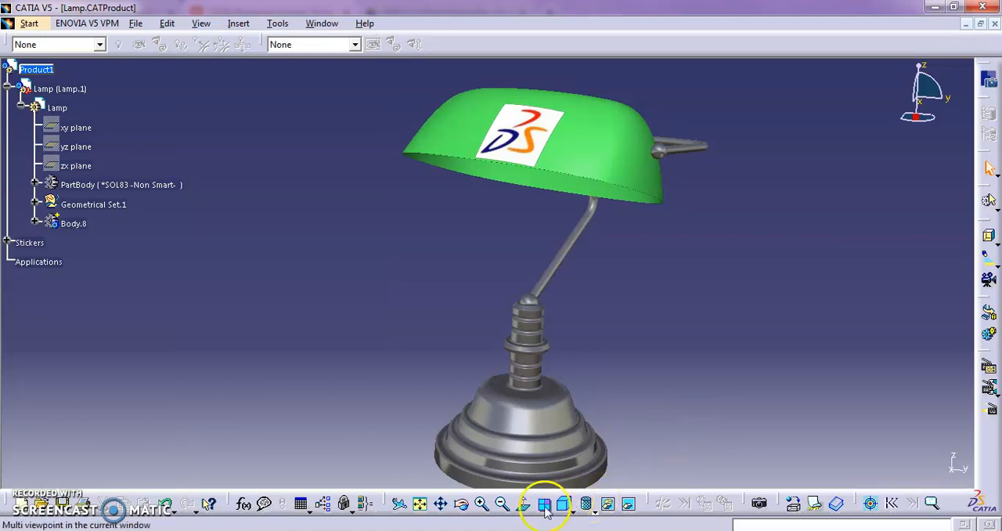
# Step: Reopen the Shooting 1 definition and move through its Animation and Effects tabs
pyautogui.click(118, 184)
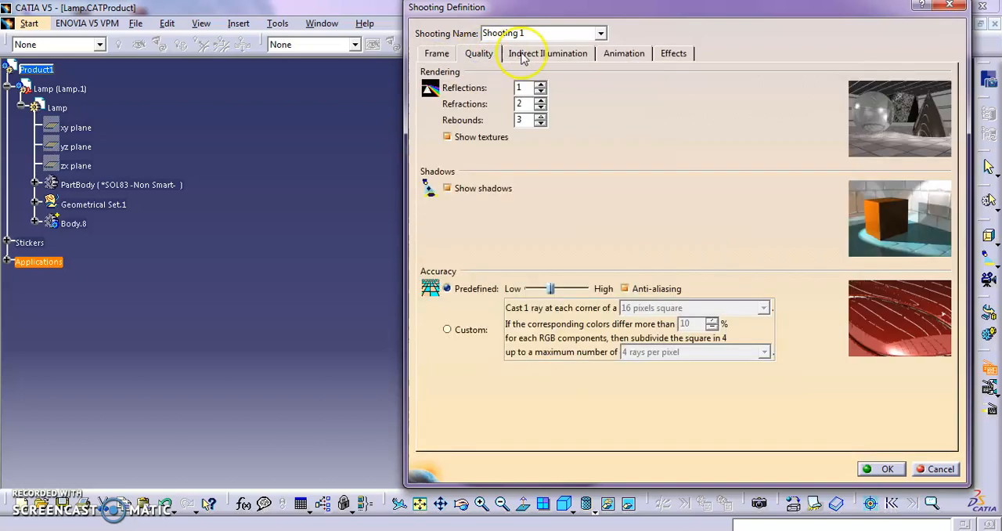
pyautogui.click(624, 54)
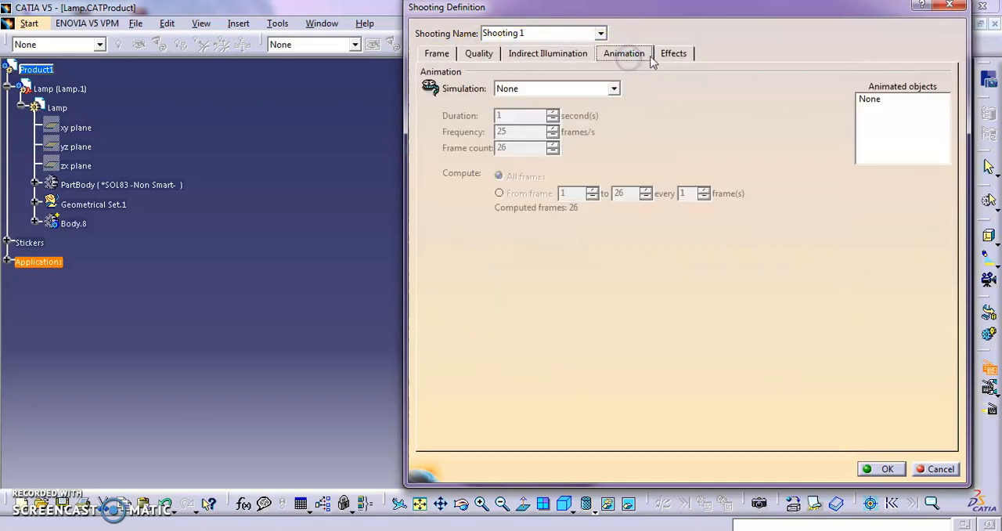
pyautogui.click(674, 54)
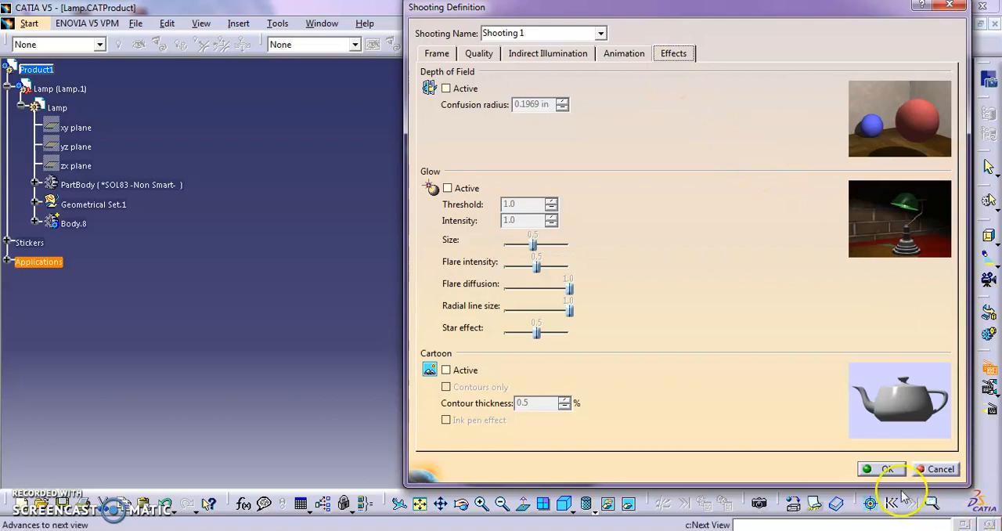
# Step: Confirm the shooting settings, then scroll through the 3.6 Rendering Settings blog post in Chrome
pyautogui.click(881, 468)
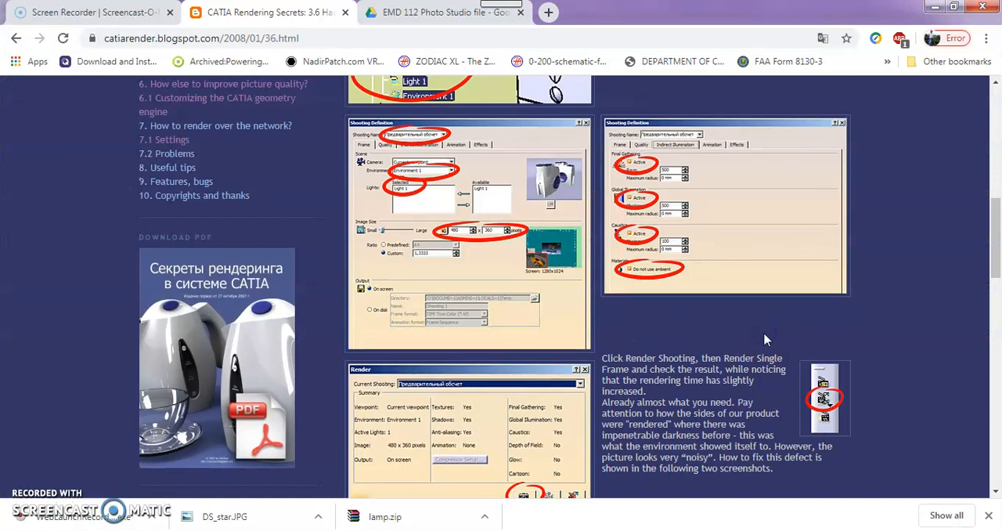
pyautogui.scroll(3)
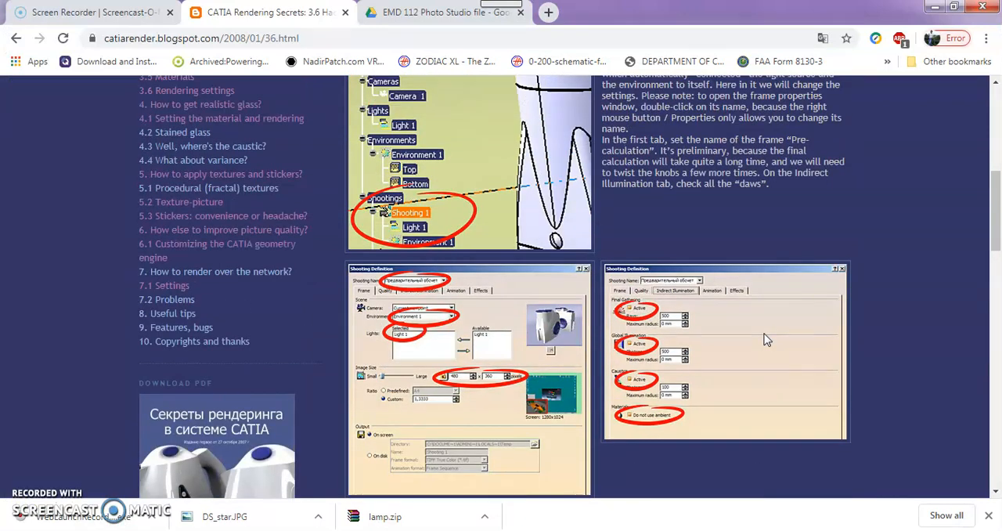
pyautogui.moveTo(375, 329)
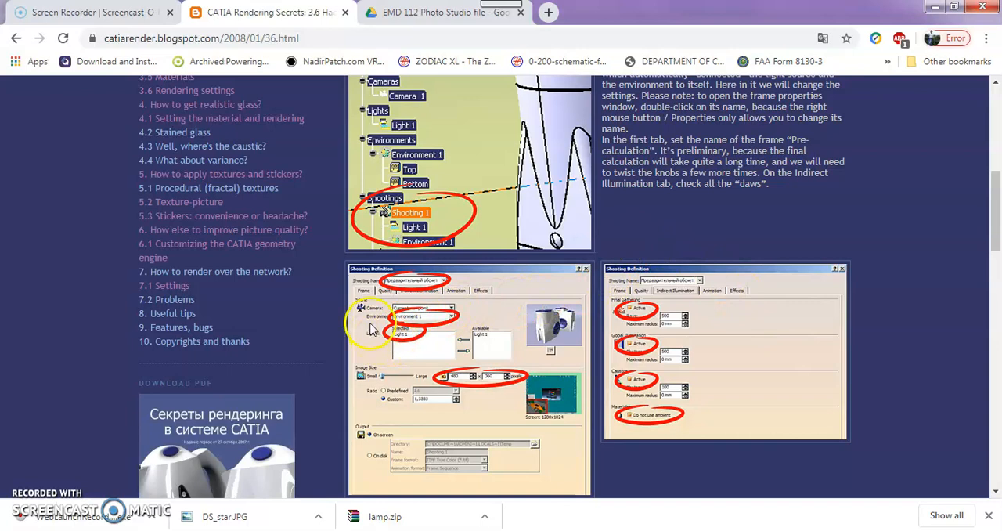
pyautogui.scroll(3)
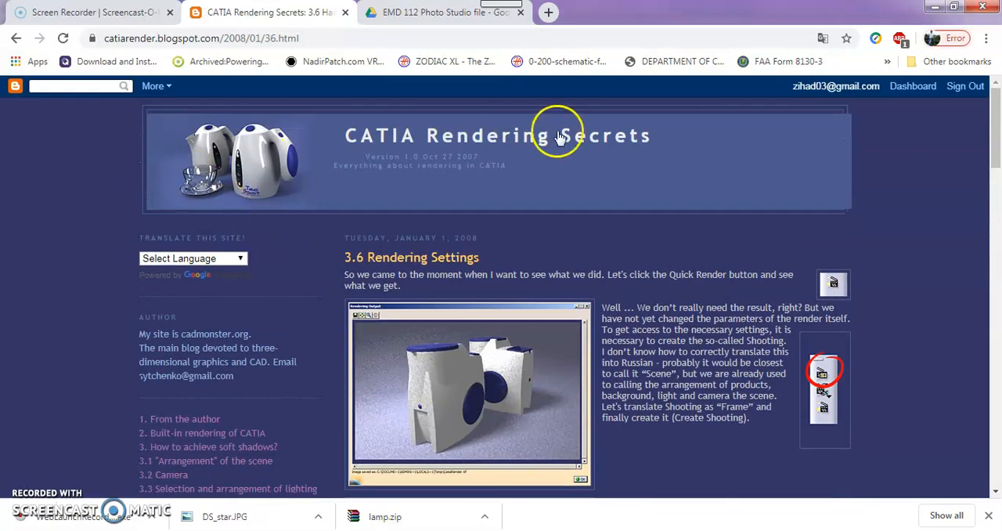
pyautogui.moveTo(619, 149)
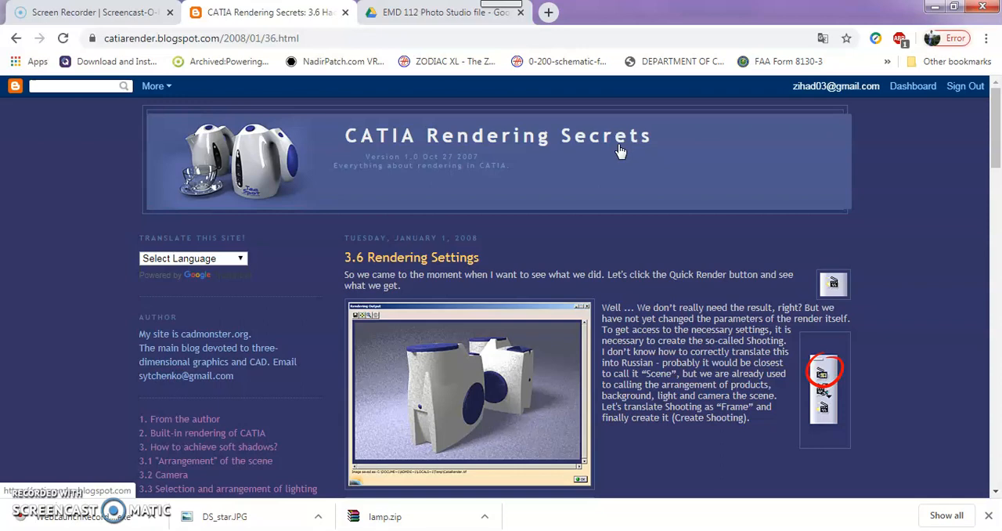
pyautogui.scroll(-3)
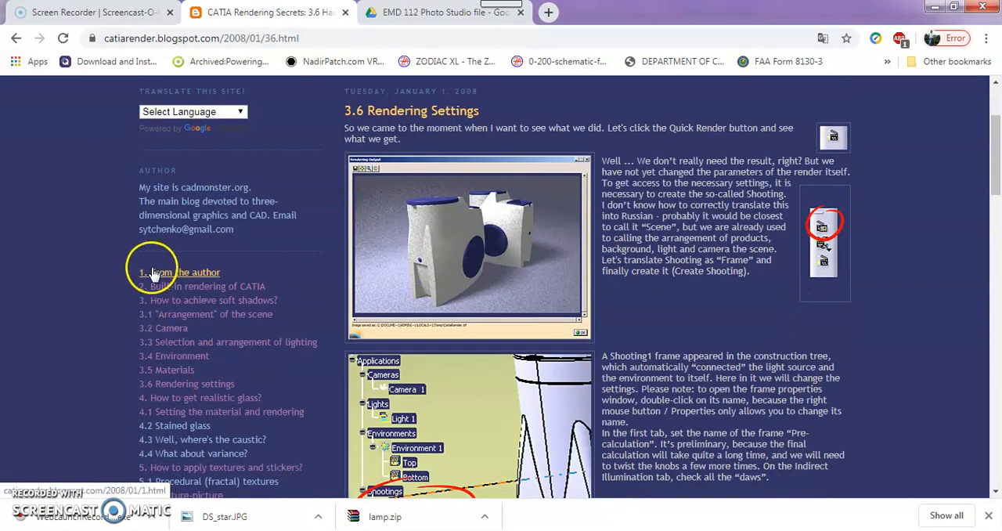
pyautogui.scroll(-3)
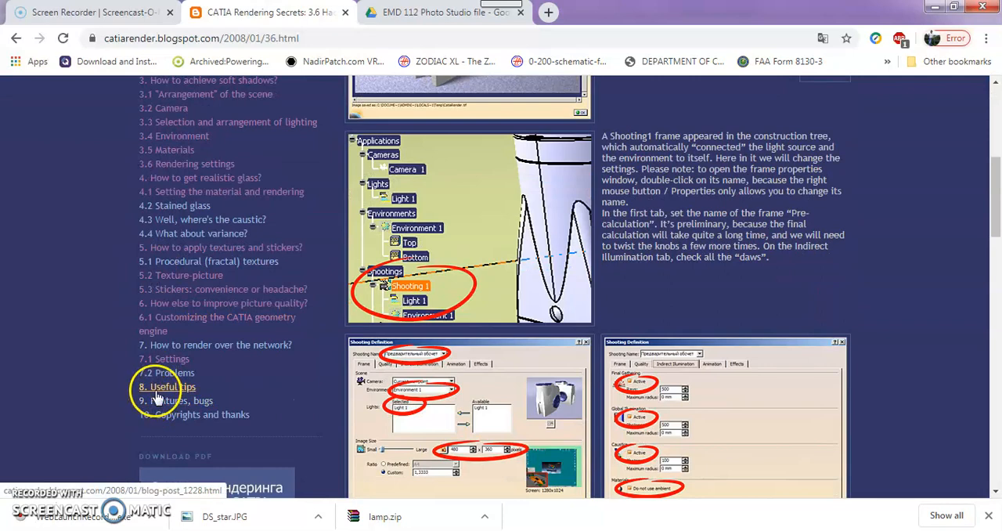
pyautogui.moveTo(254, 430)
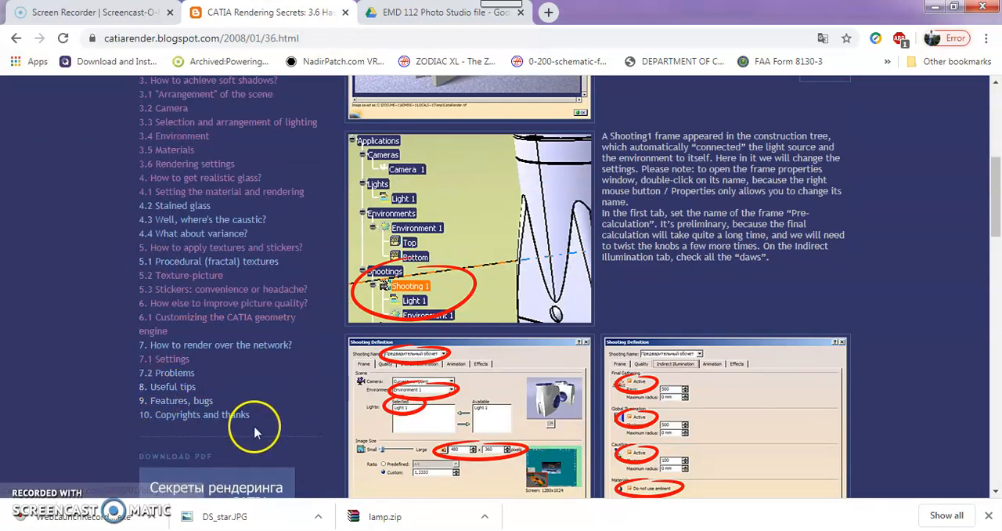
pyautogui.scroll(3)
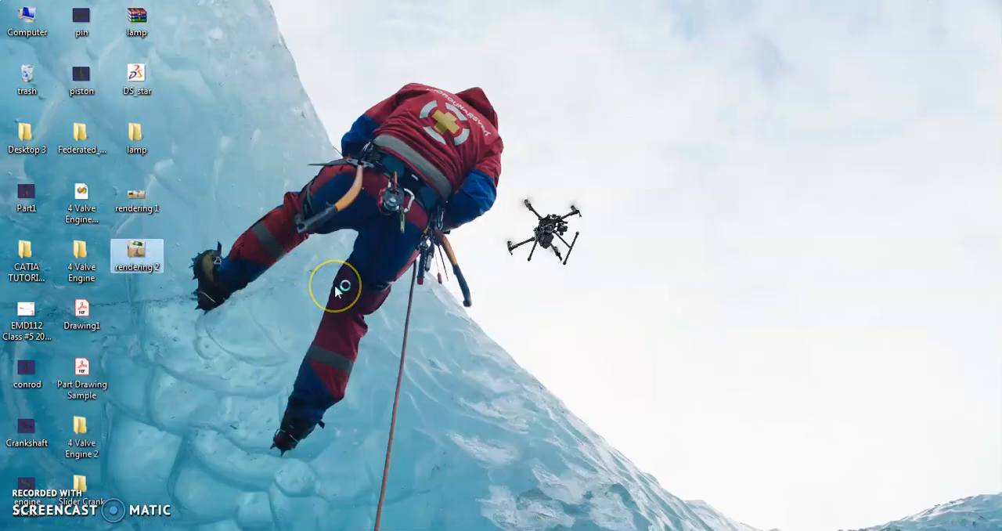
pyautogui.doubleClick(137, 256)
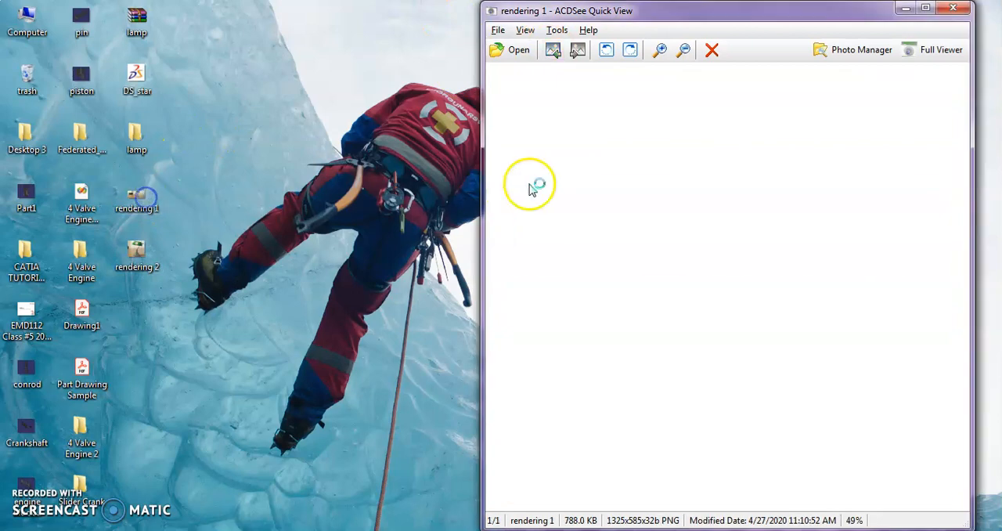
pyautogui.moveTo(705, 10); pyautogui.dragTo(362, 59)
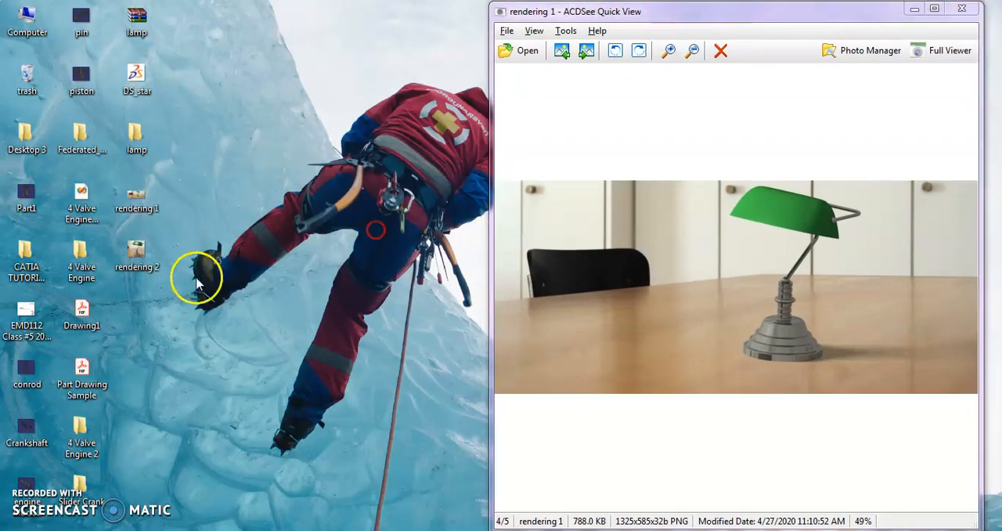
pyautogui.moveTo(661, 149)
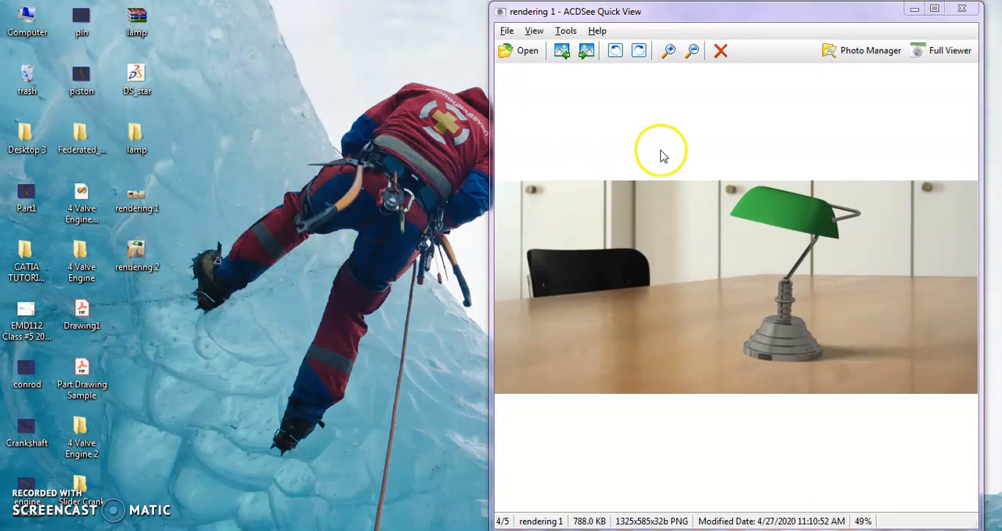
pyautogui.rightClick(136, 254)
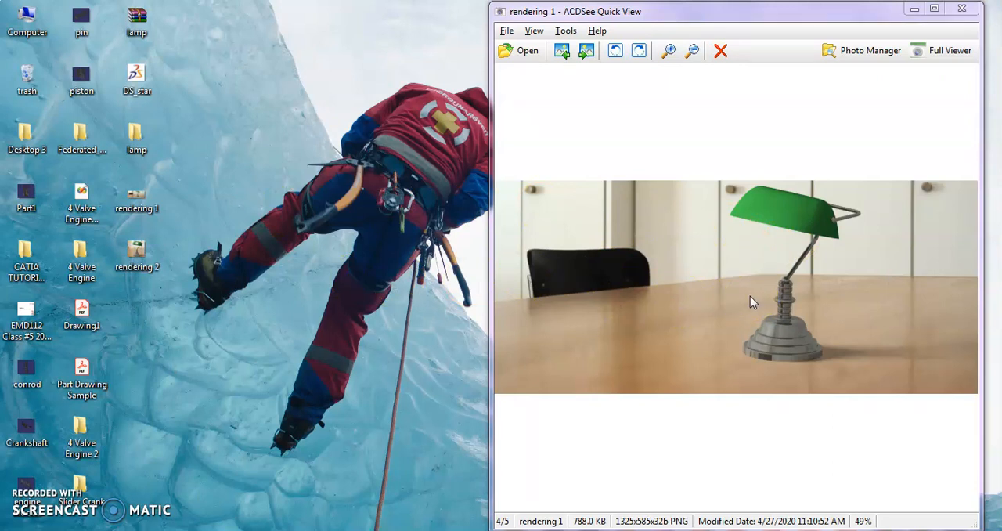
pyautogui.moveTo(342, 329)
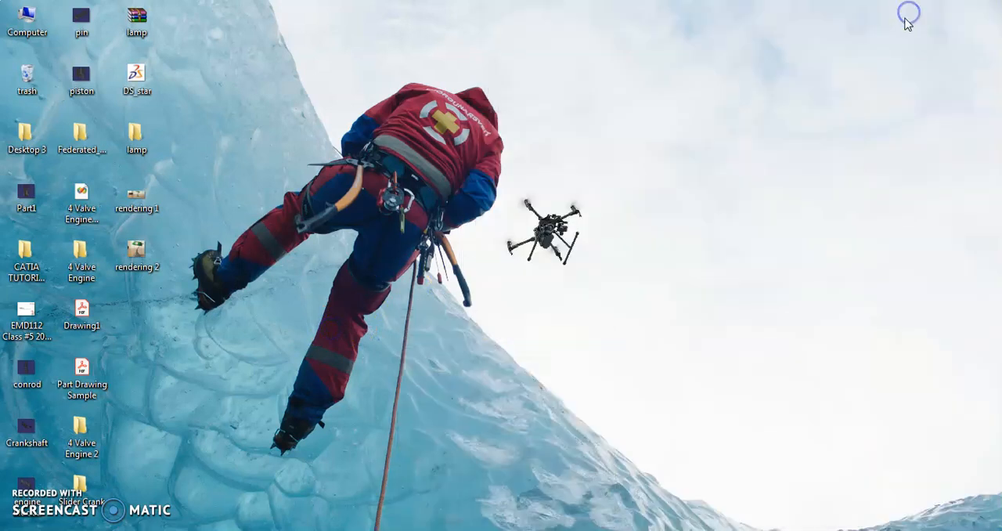
pyautogui.moveTo(458, 317)
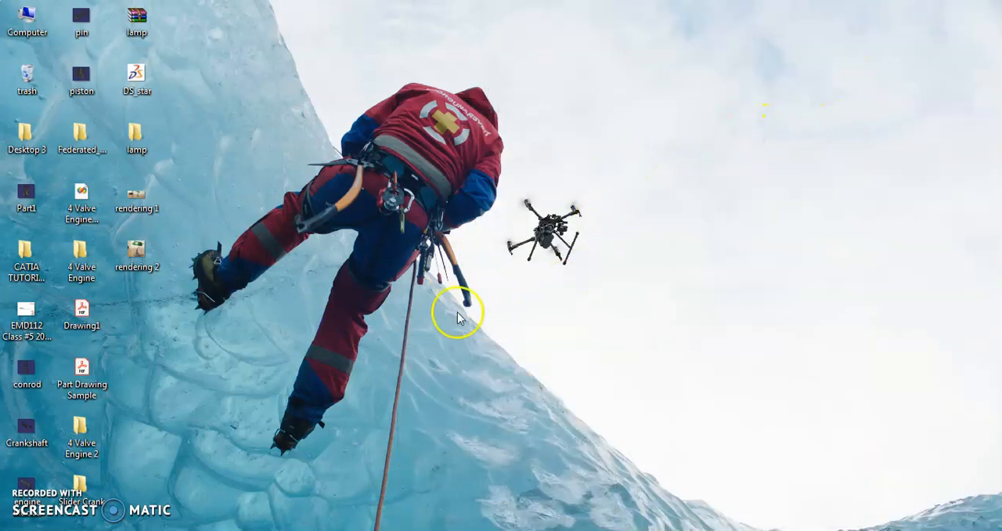